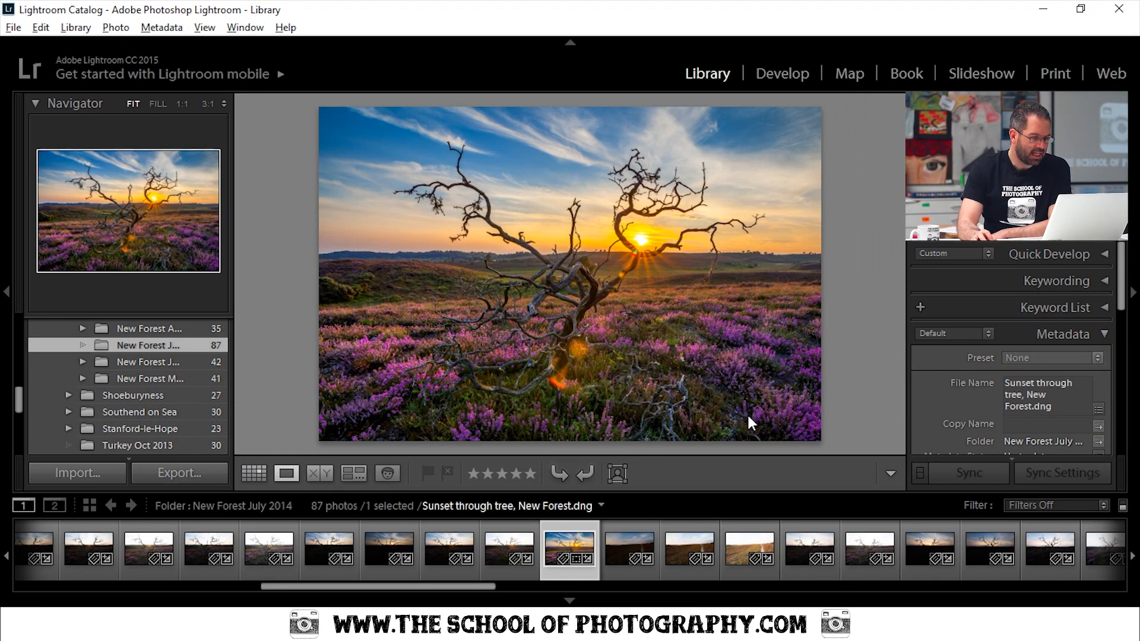
pyautogui.moveTo(545, 176)
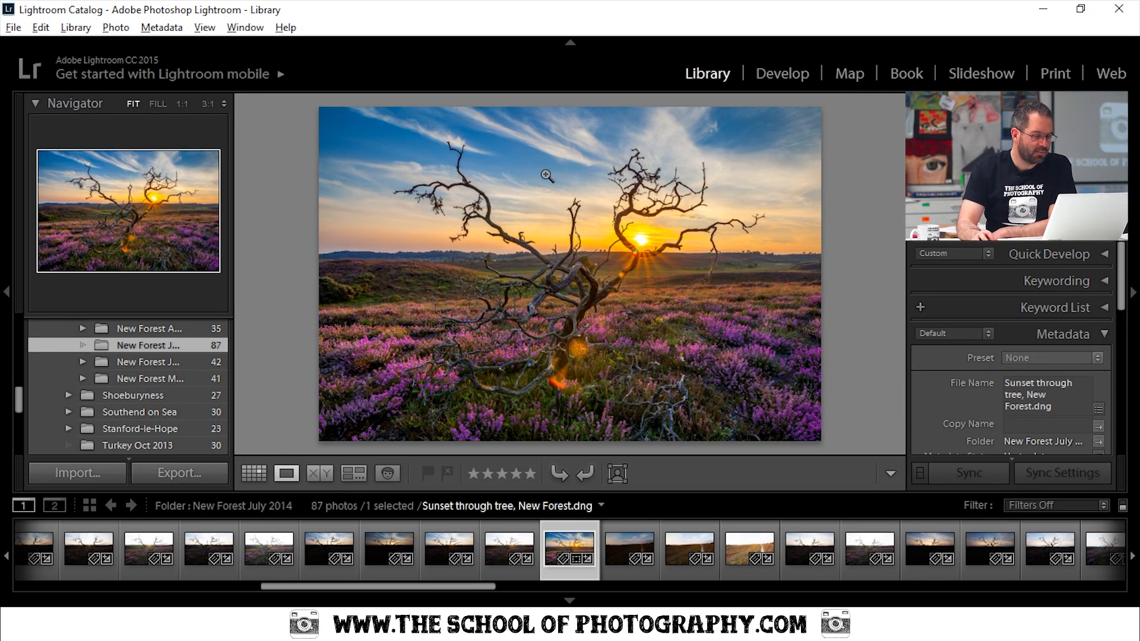
pyautogui.moveTo(684, 397)
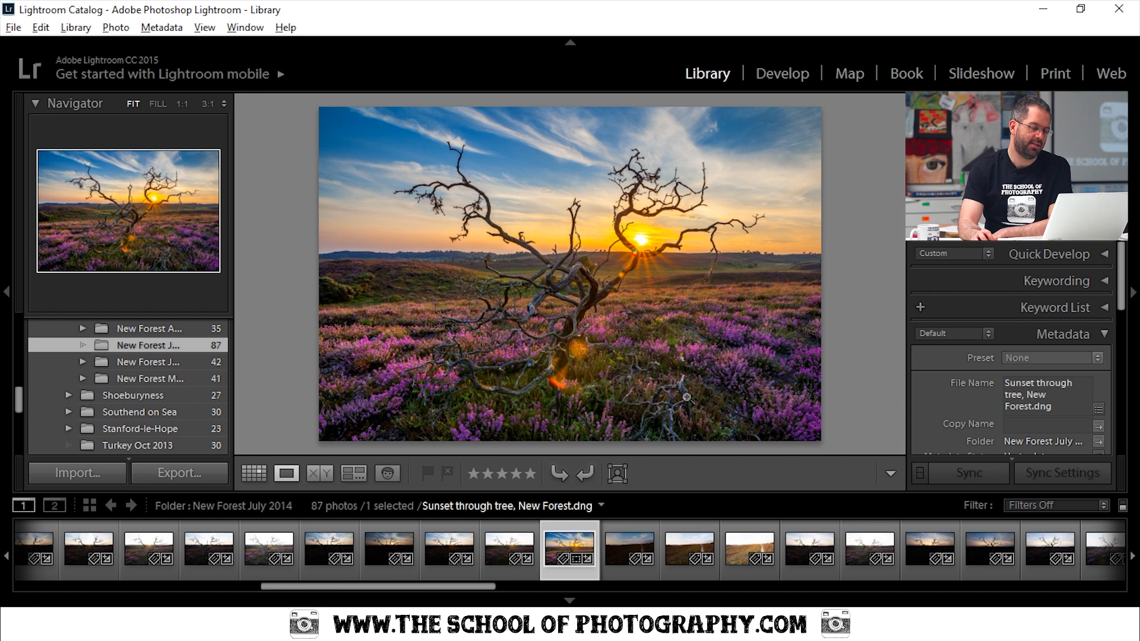
pyautogui.moveTo(732, 400)
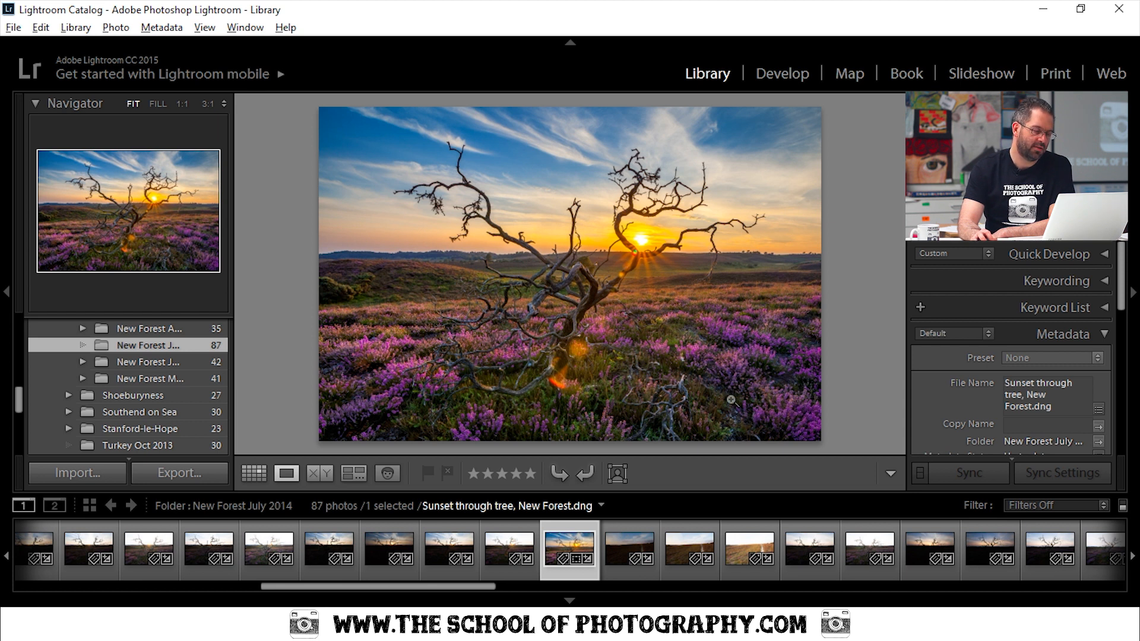
pyautogui.moveTo(532, 443)
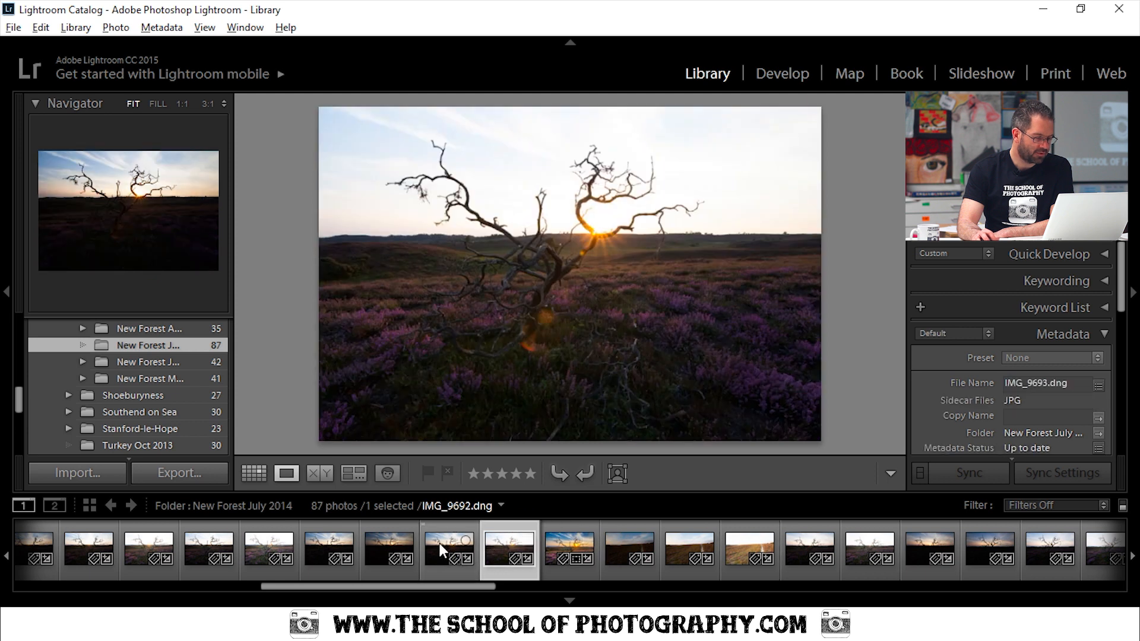
# Step: Select the three bracketed sunset exposures of the tree together in the filmstrip
pyautogui.click(389, 549)
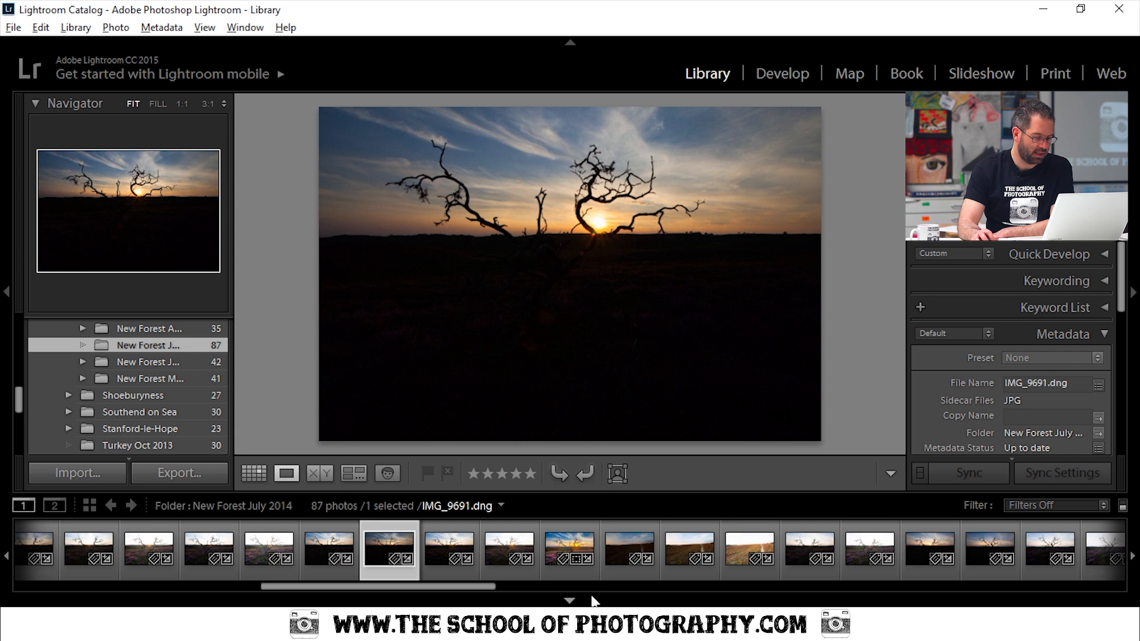
pyautogui.click(569, 550)
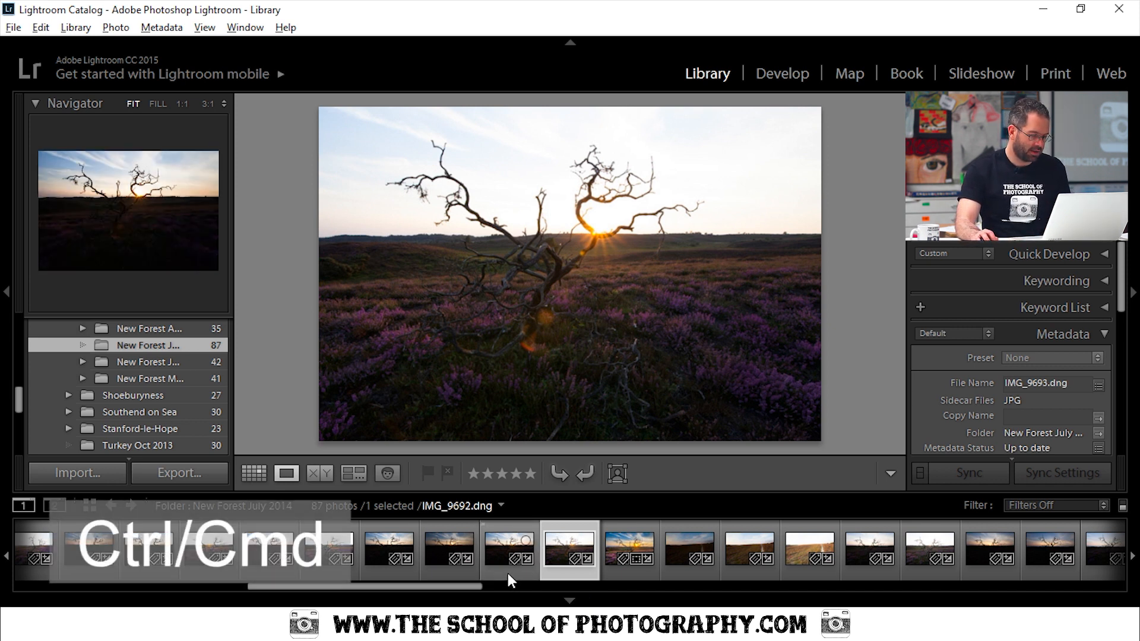
pyautogui.click(449, 550)
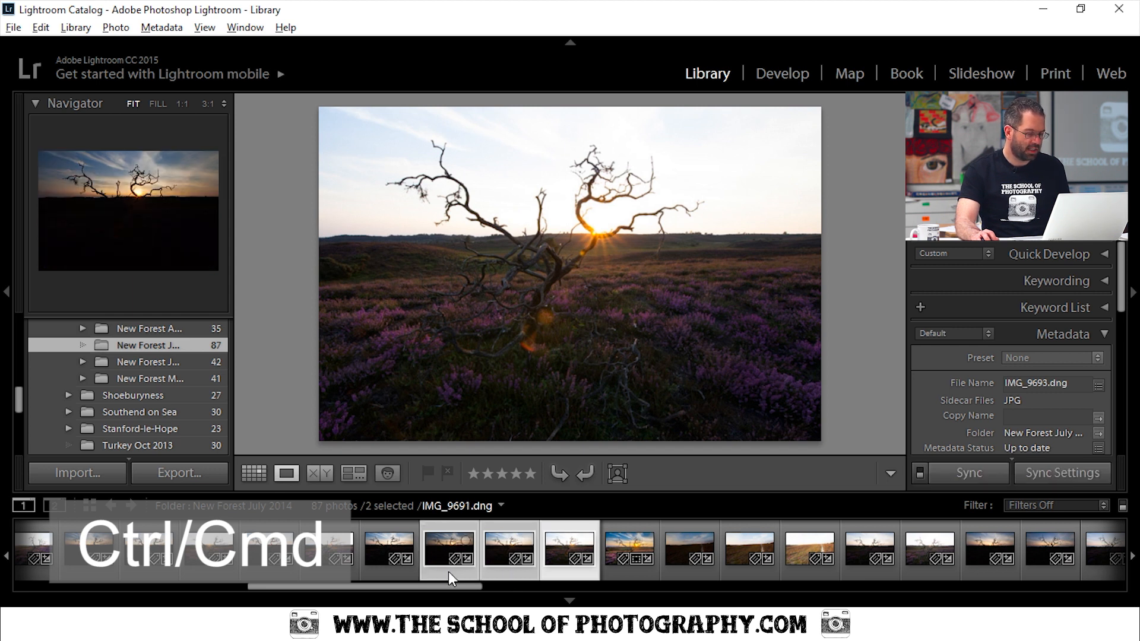
pyautogui.click(448, 548)
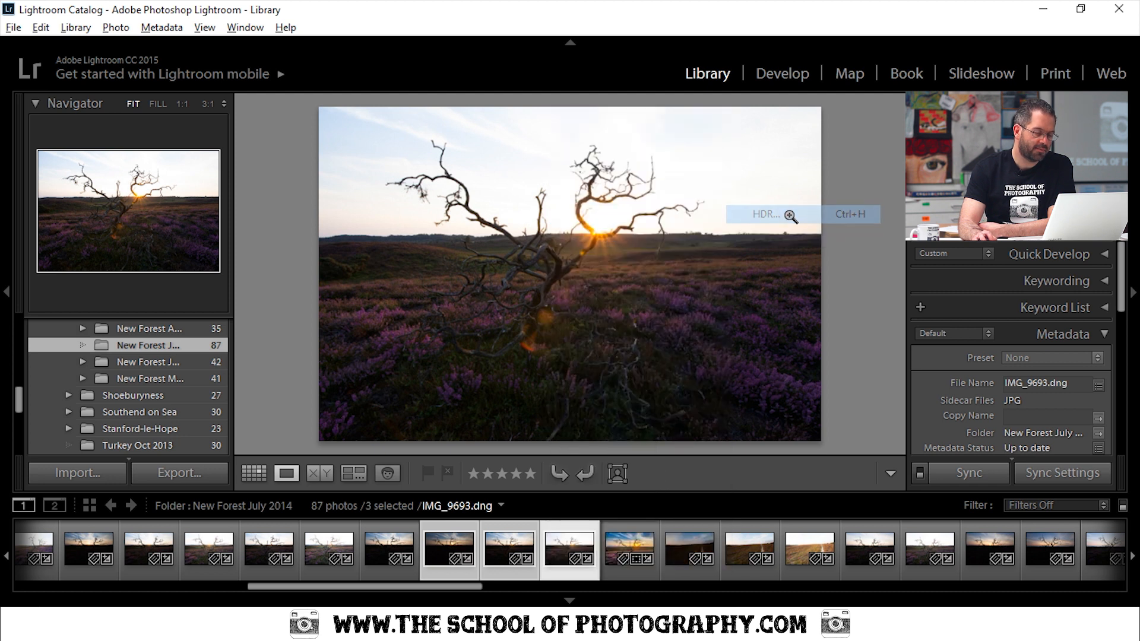
# Step: Merge the exposures to HDR with Auto Align and Auto Tone off and Deghost at None
pyautogui.click(762, 213)
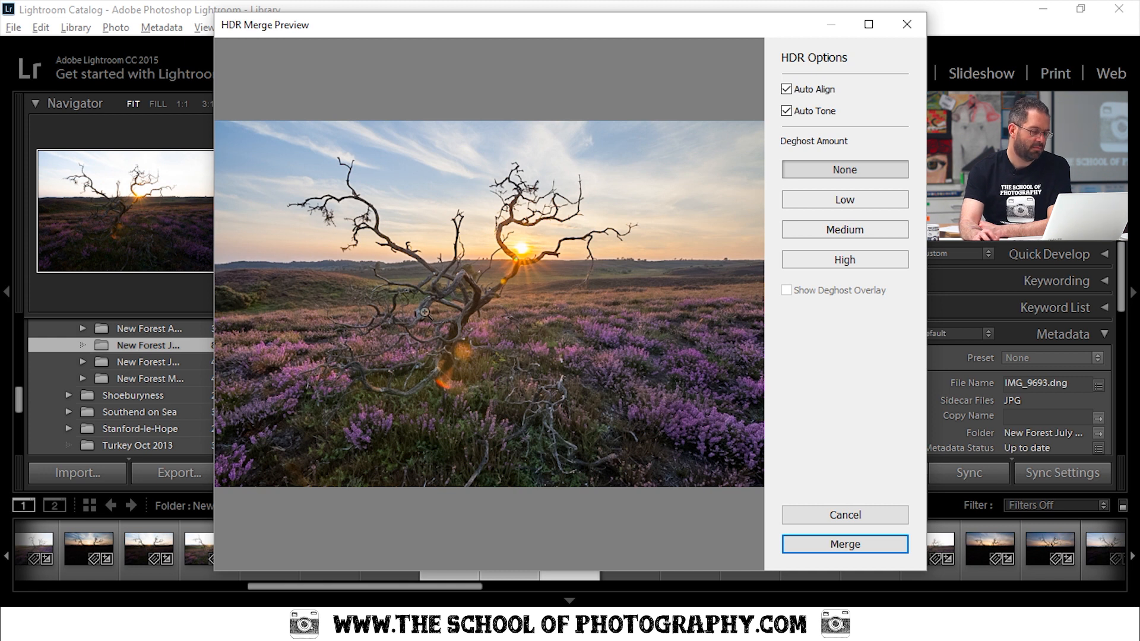
pyautogui.moveTo(662, 367)
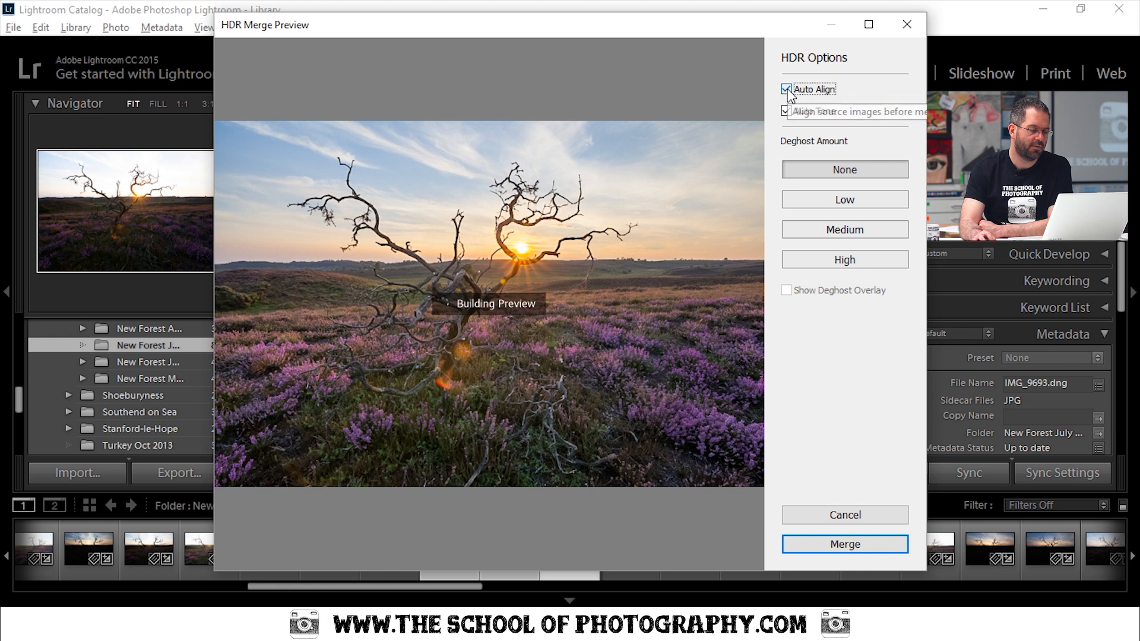
pyautogui.click(786, 88)
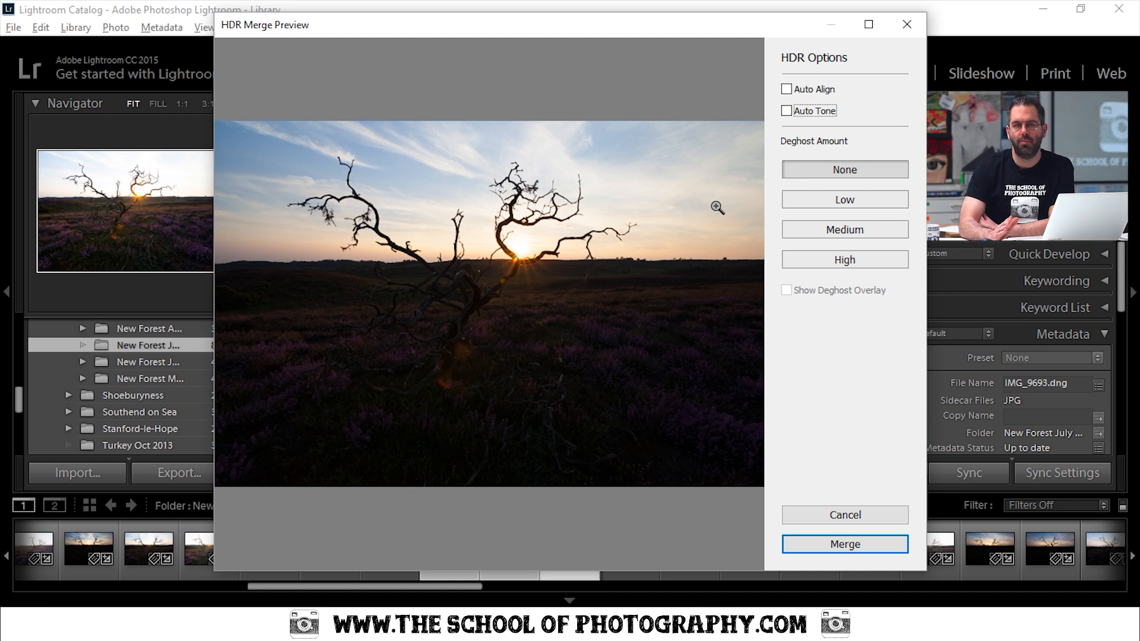
pyautogui.moveTo(812, 424)
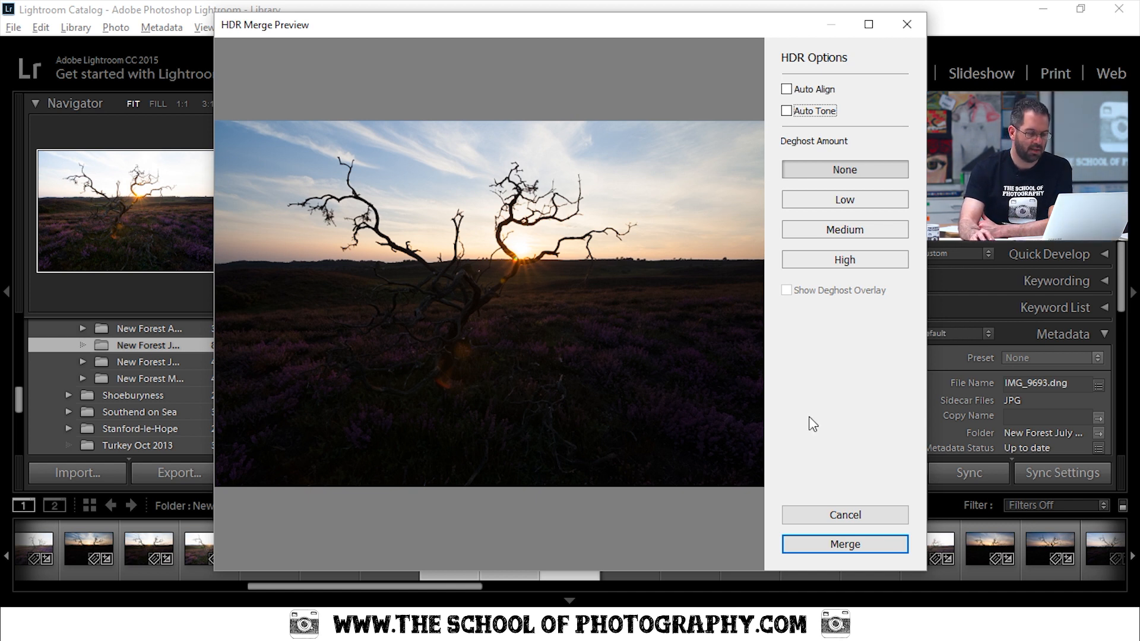
pyautogui.moveTo(815, 129)
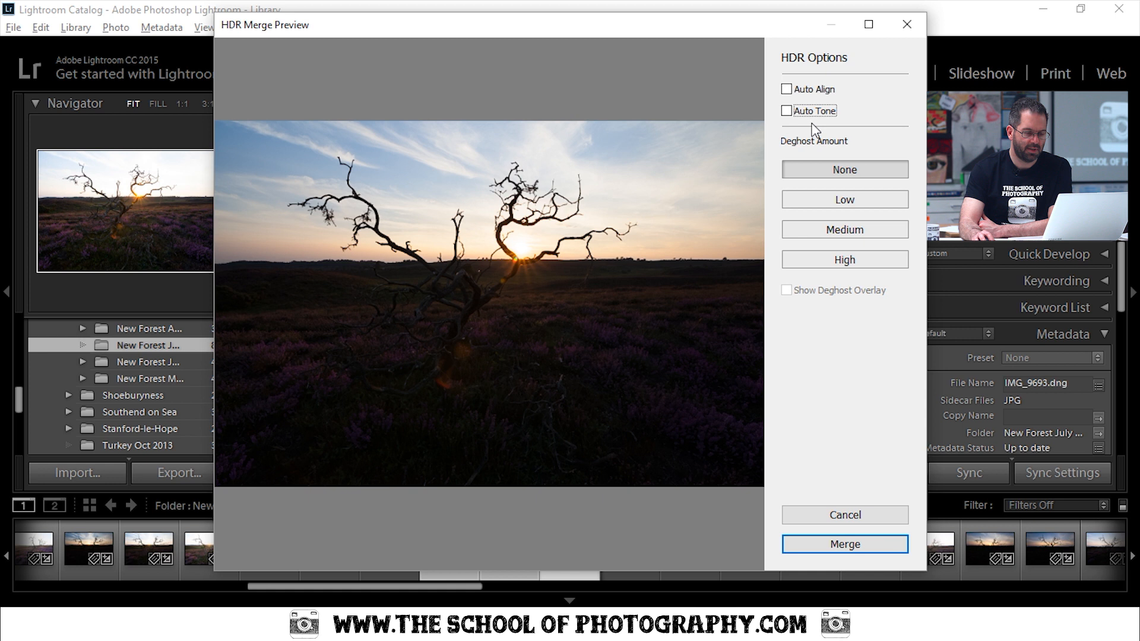
pyautogui.moveTo(943, 528)
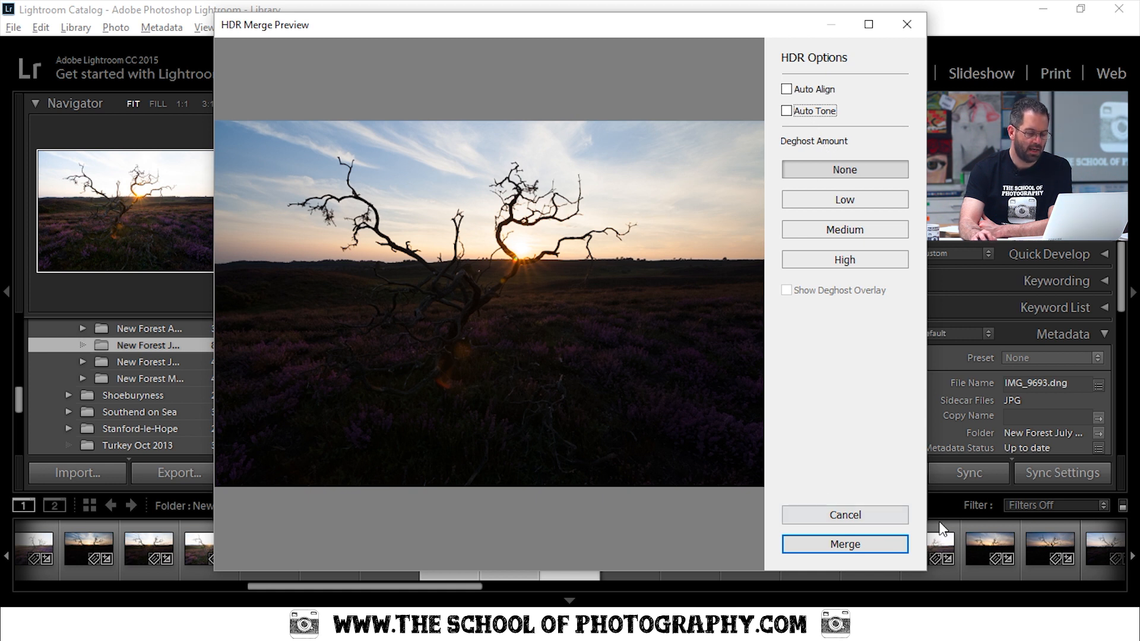
pyautogui.moveTo(762, 185)
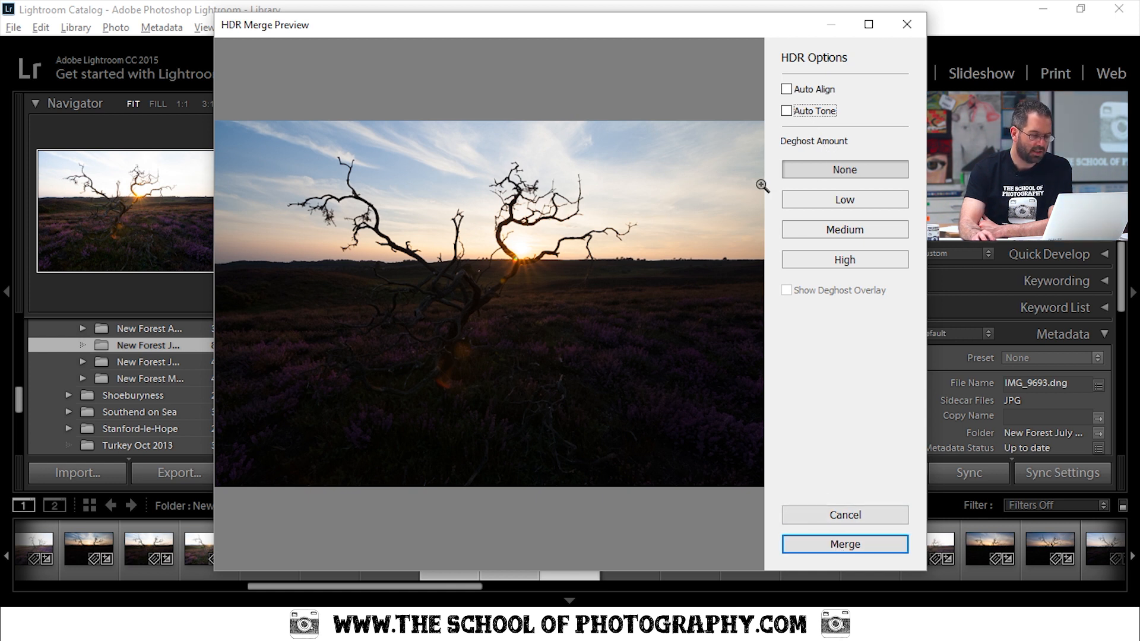
pyautogui.moveTo(805, 148)
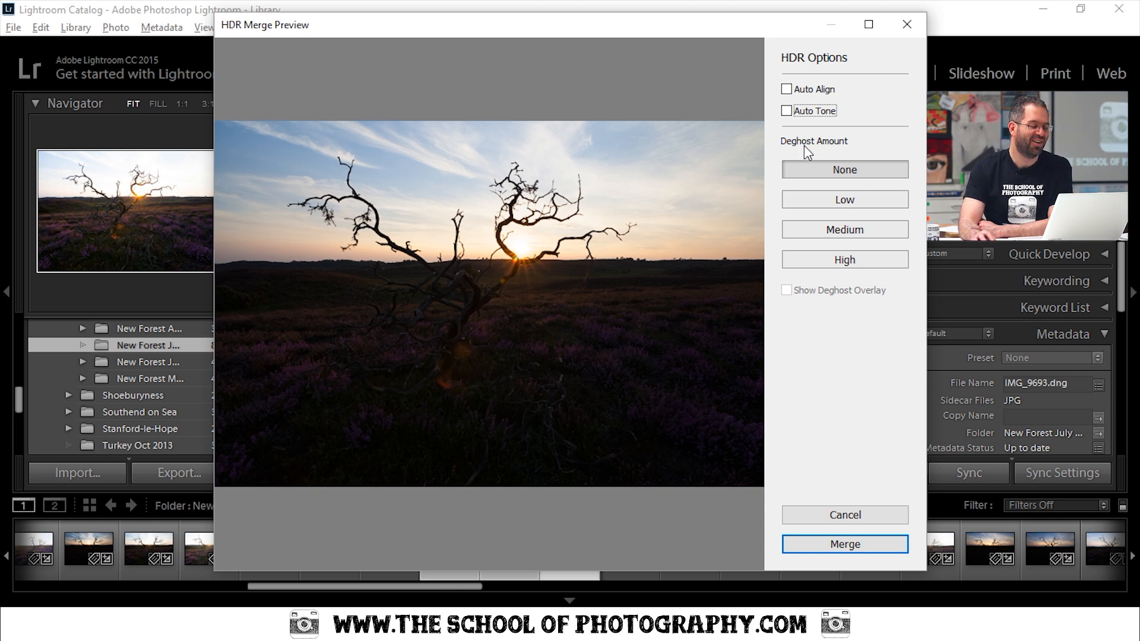
pyautogui.moveTo(513, 328)
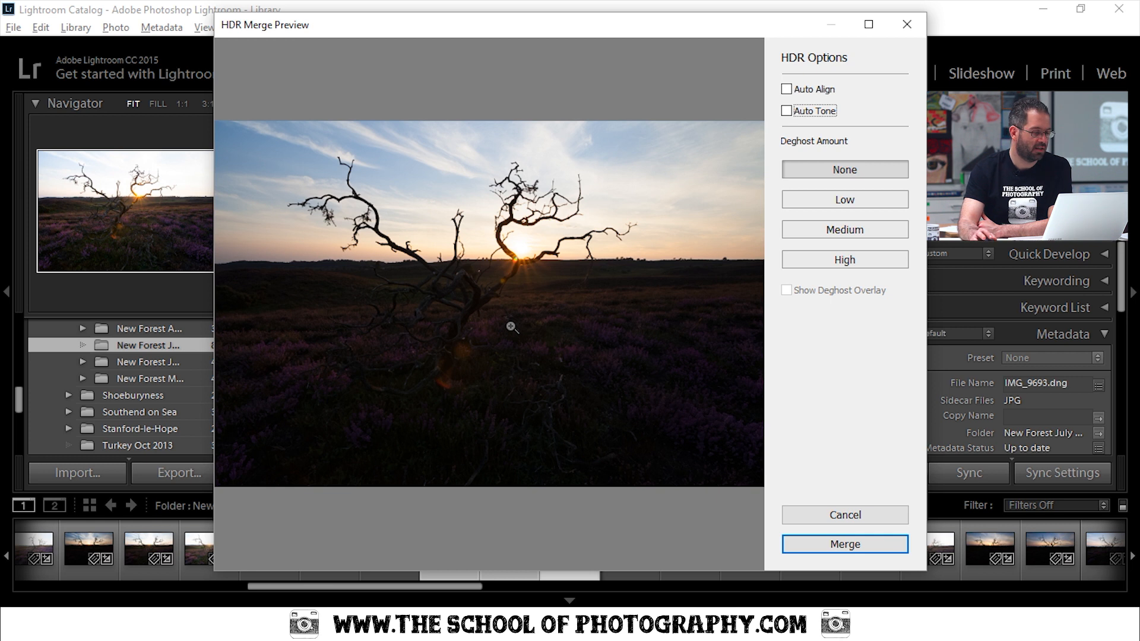
pyautogui.moveTo(444, 162)
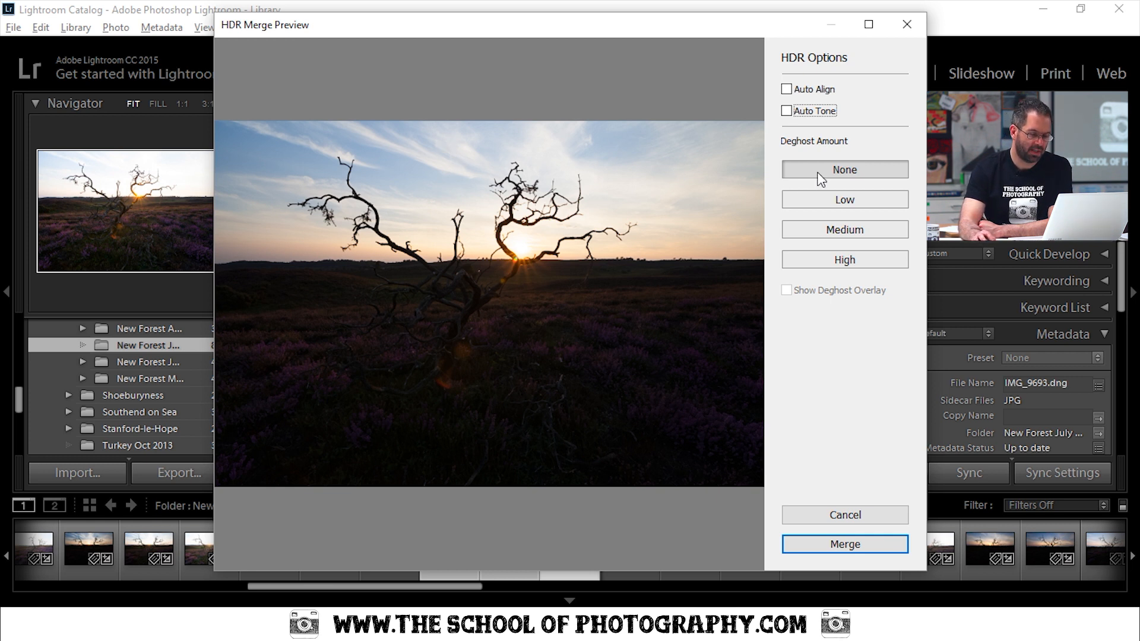
pyautogui.click(844, 544)
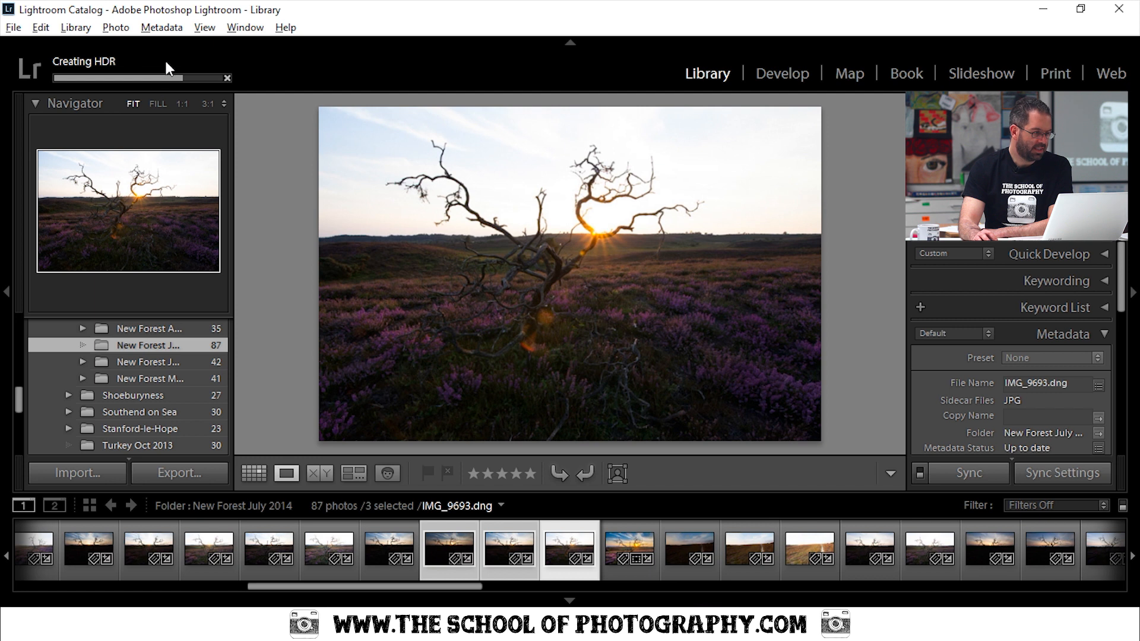
pyautogui.moveTo(261, 197)
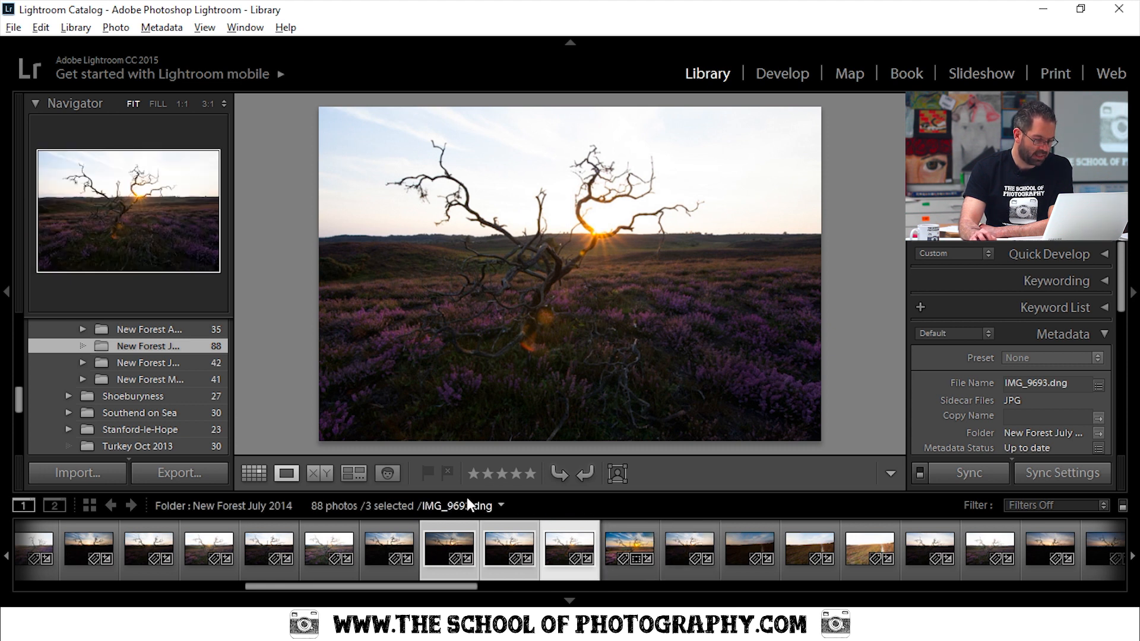
pyautogui.moveTo(689, 544)
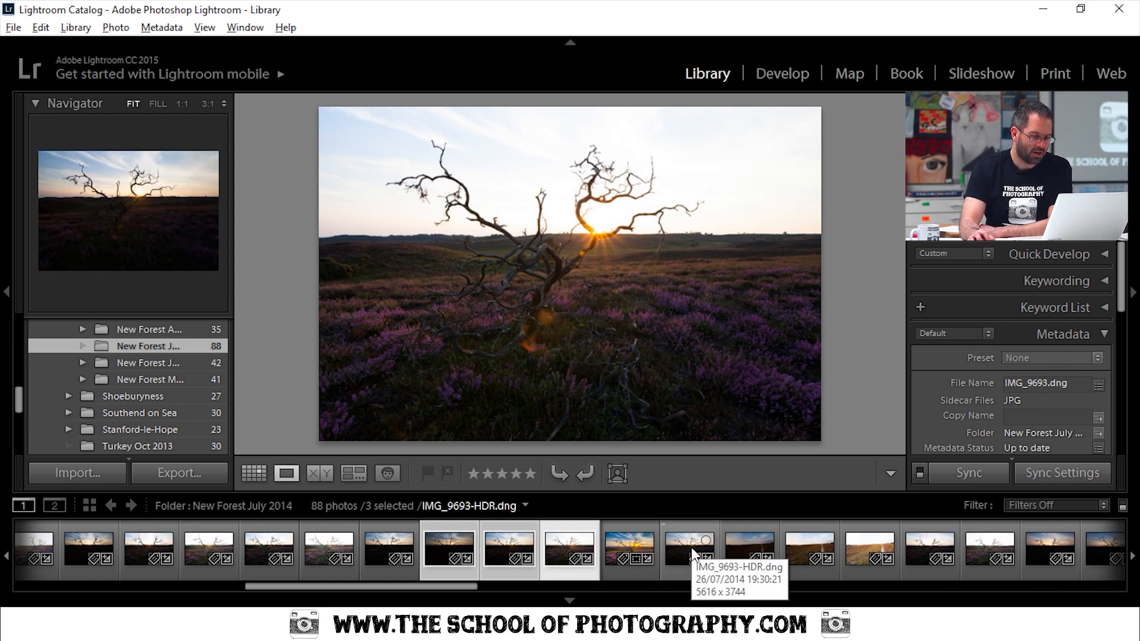
# Step: Select the new IMG_9693-HDR.dng in the filmstrip to show it in Loupe view
pyautogui.click(688, 548)
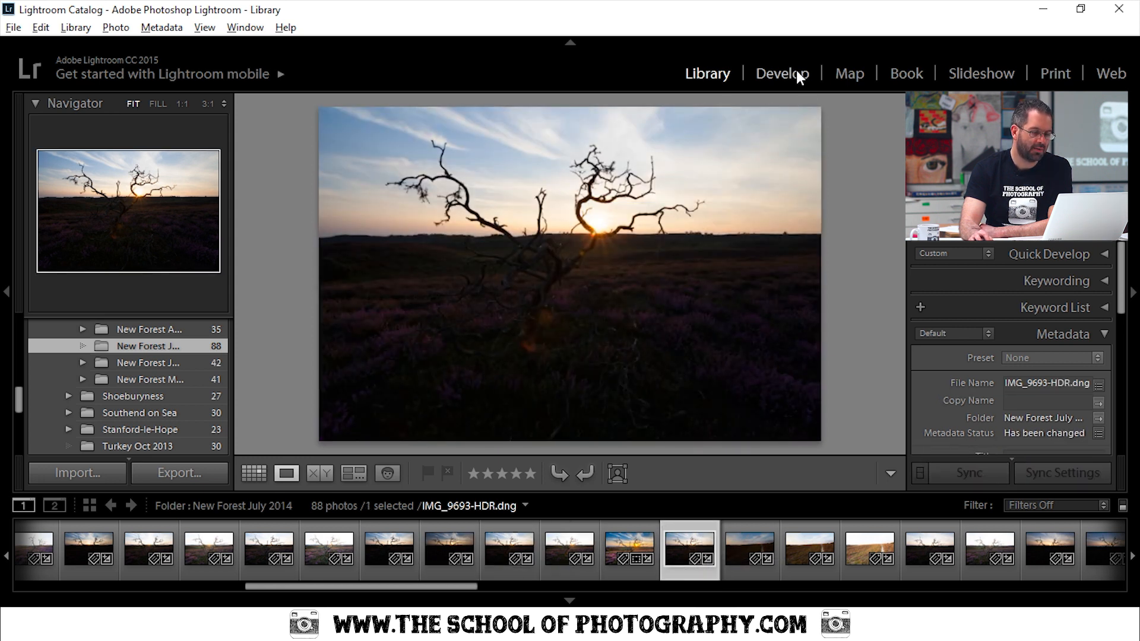
# Step: In Develop, set Highlights -74, Shadows +88 and Blacks -62 in the Basic panel
pyautogui.click(781, 72)
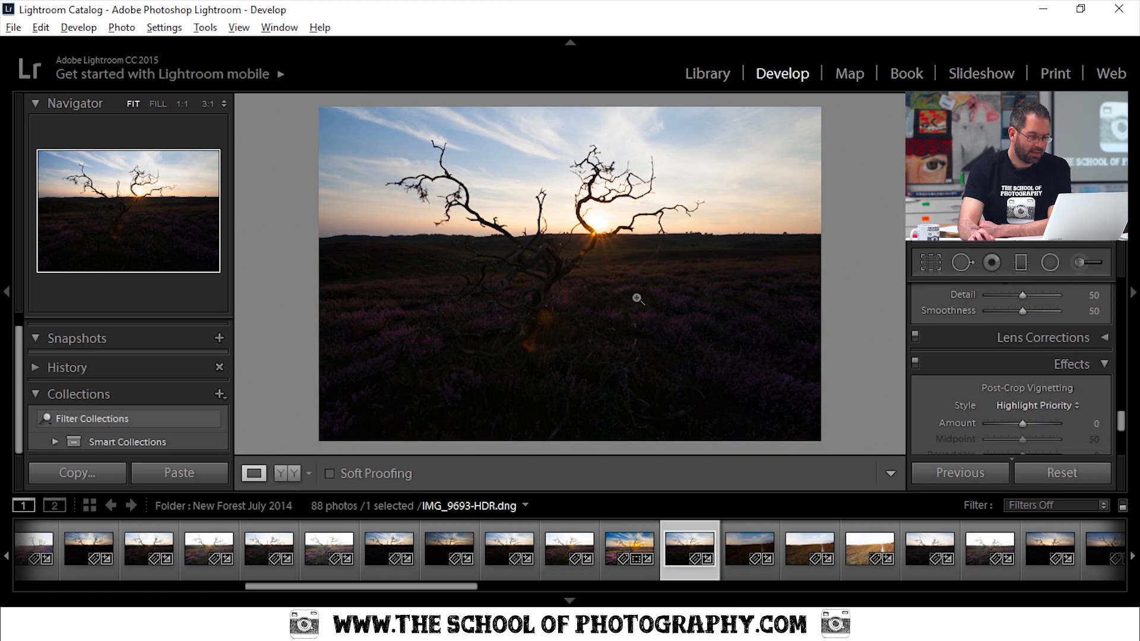
pyautogui.moveTo(513, 284)
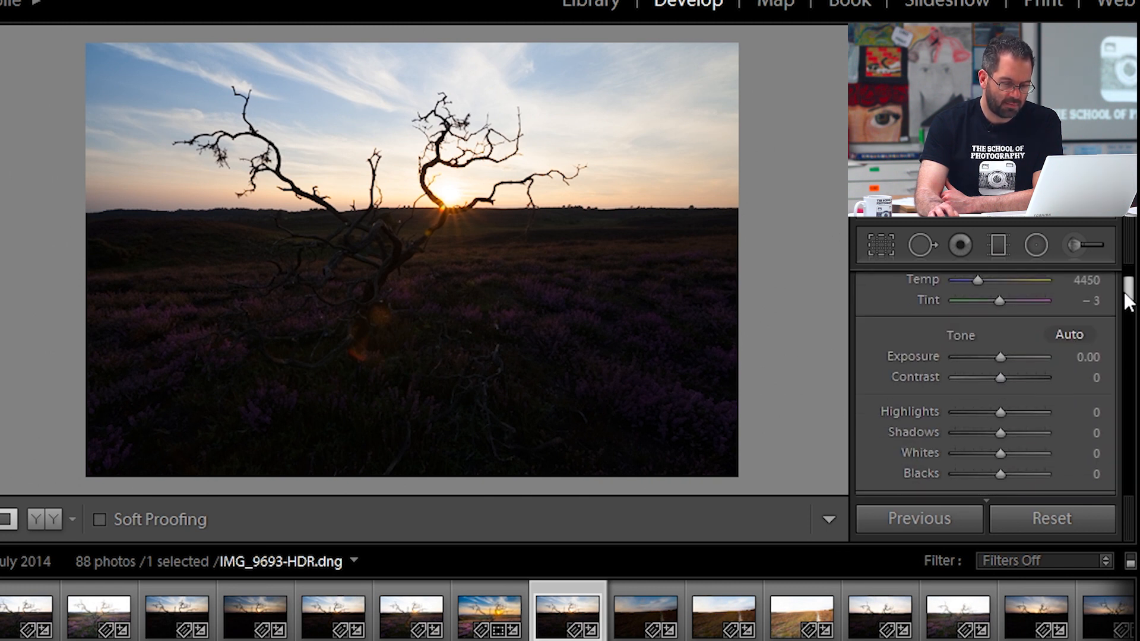
pyautogui.scroll(-3)
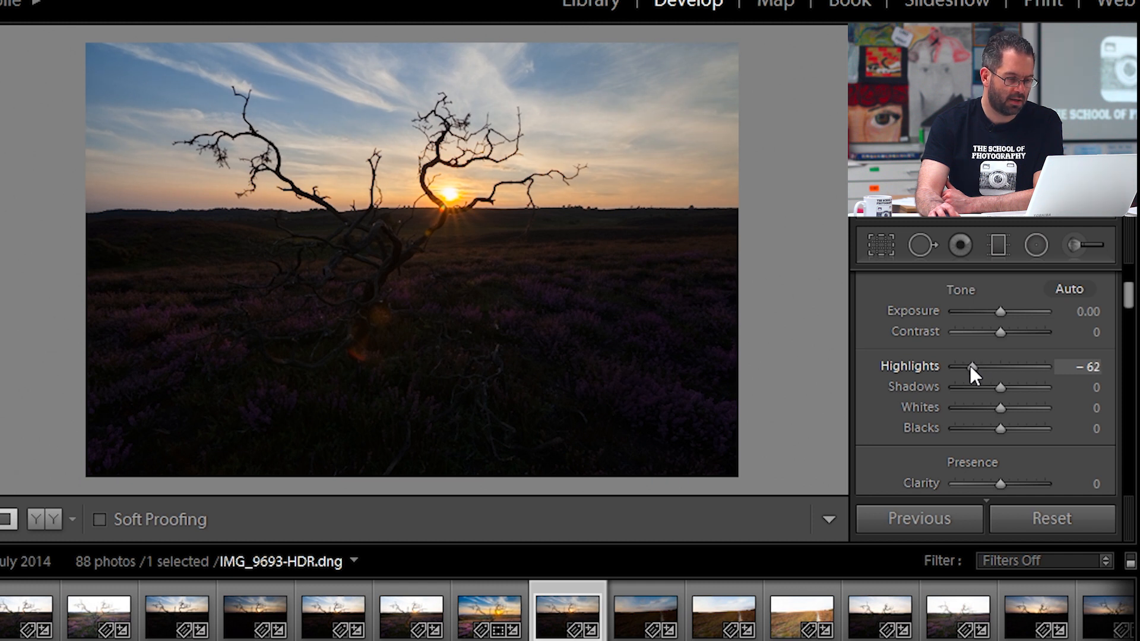
pyautogui.moveTo(1006, 395)
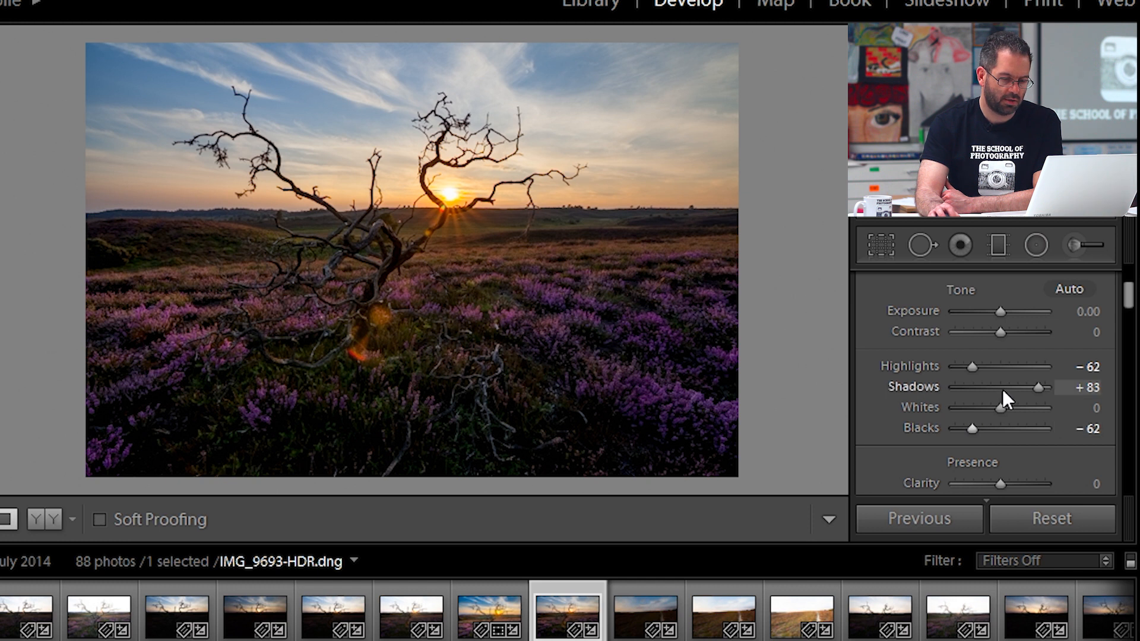
pyautogui.moveTo(973, 373)
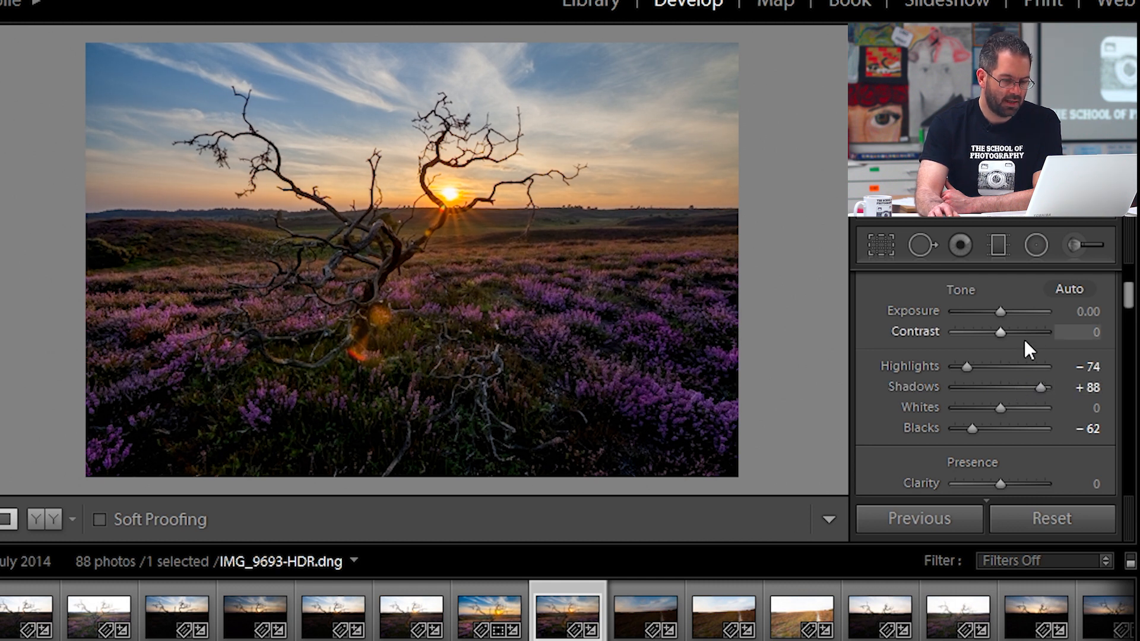
# Step: Raise Vibrance to +29 and Saturation to +43 in the Presence section
pyautogui.scroll(-3)
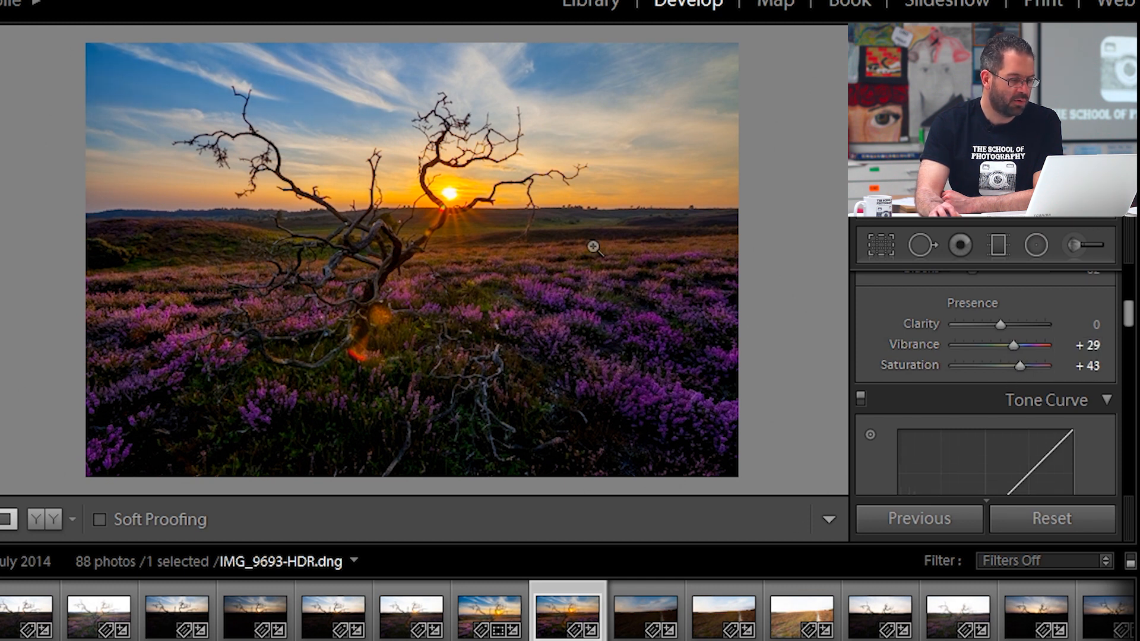
pyautogui.moveTo(427, 227)
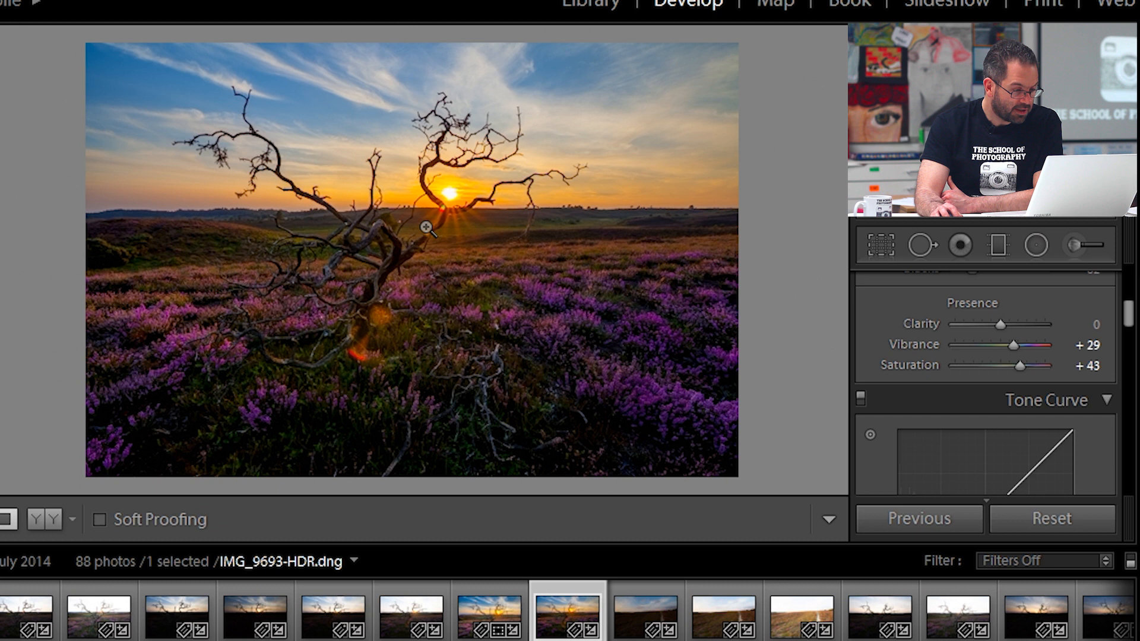
pyautogui.moveTo(449, 174)
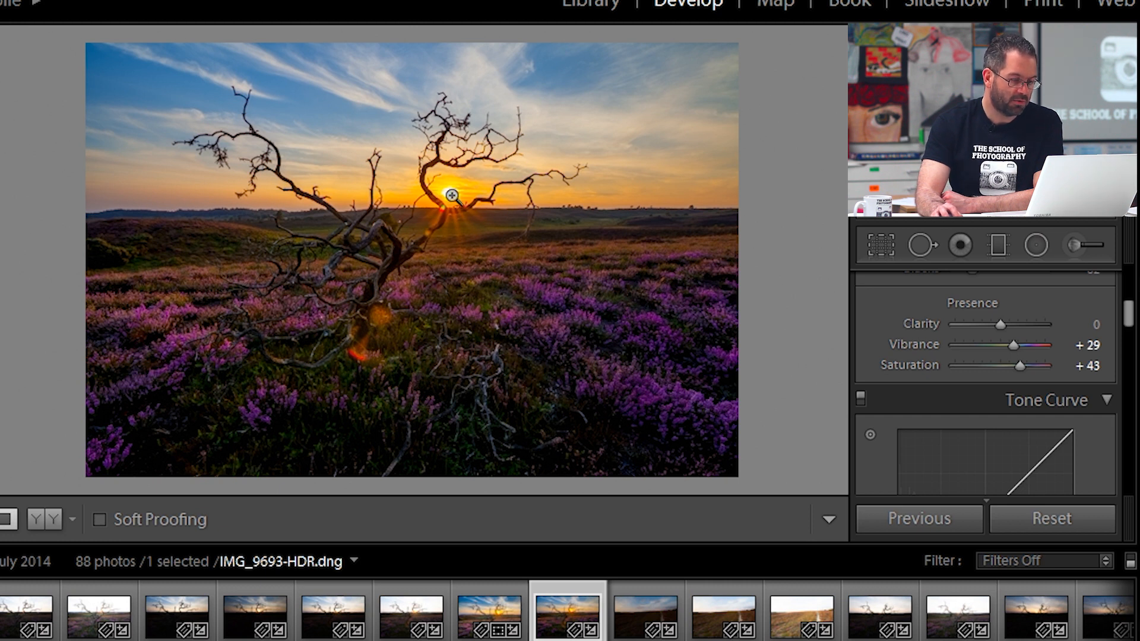
pyautogui.moveTo(352, 393)
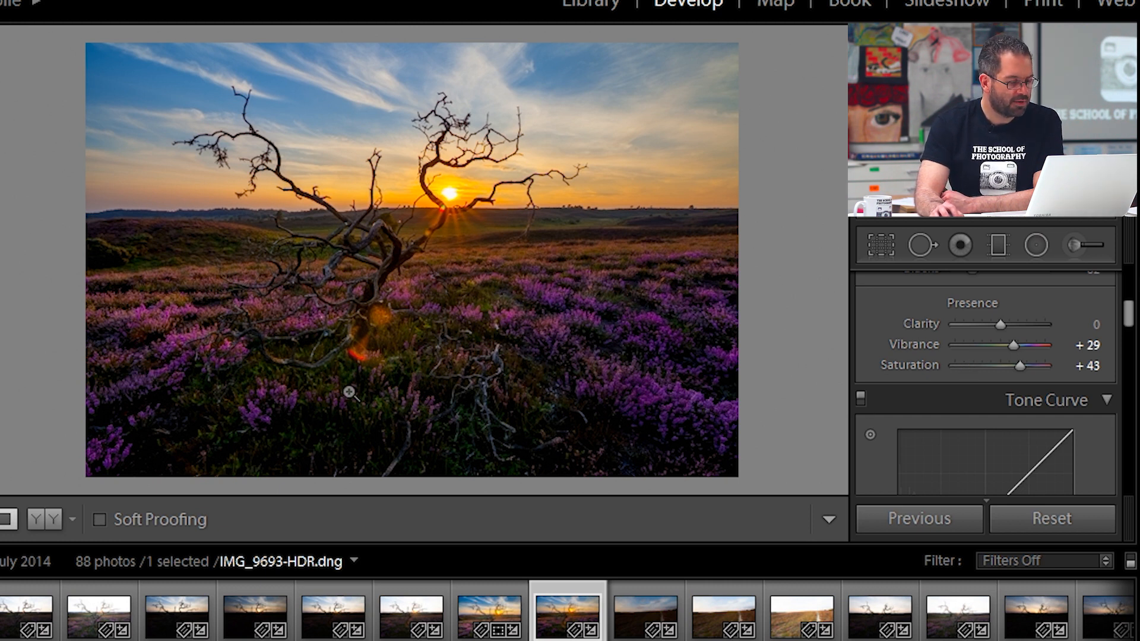
pyautogui.moveTo(188, 241)
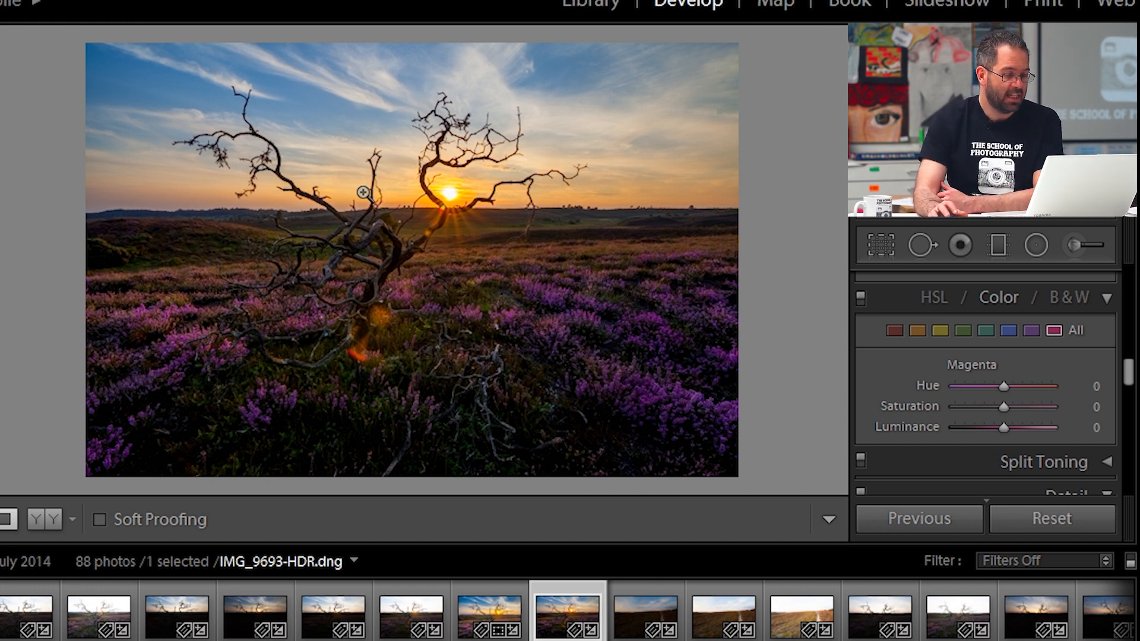
pyautogui.moveTo(481, 202)
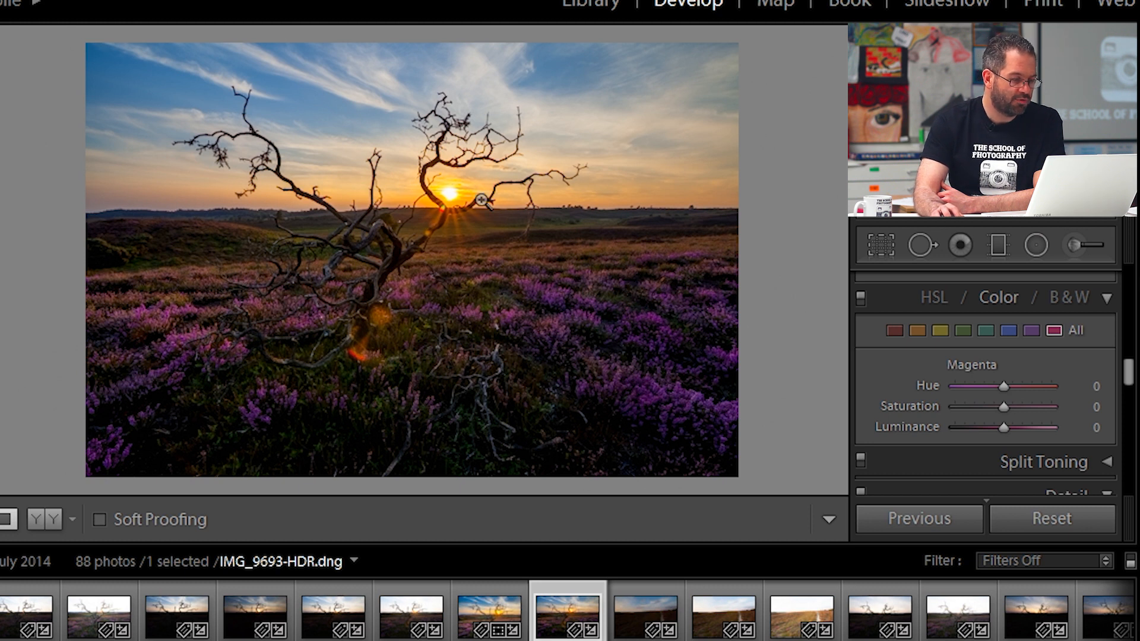
pyautogui.moveTo(401, 222)
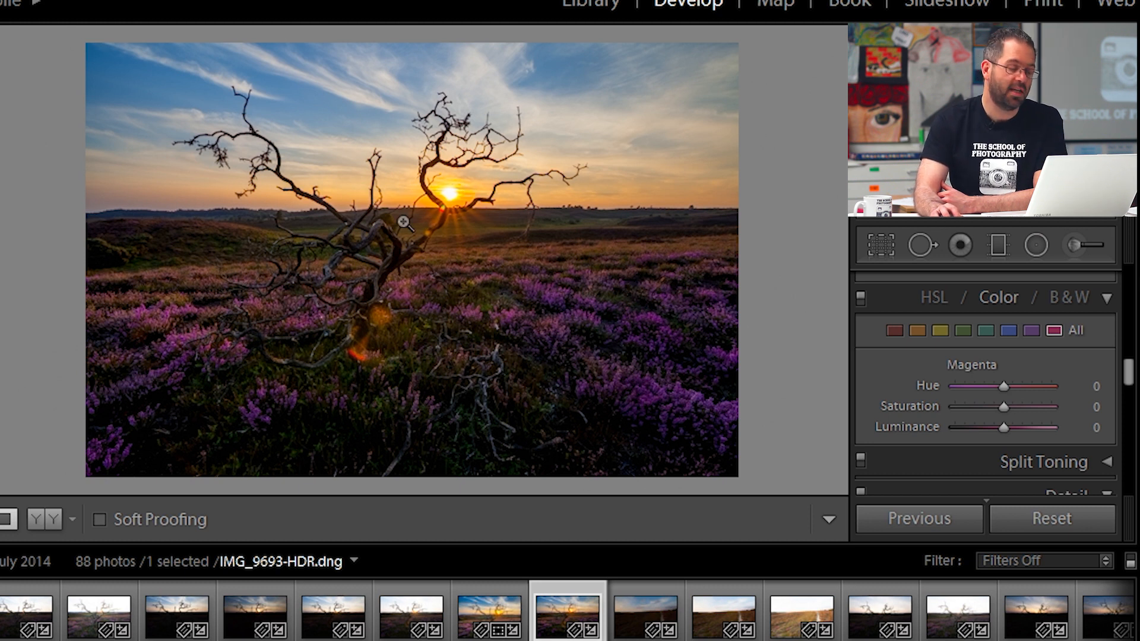
pyautogui.moveTo(625, 147)
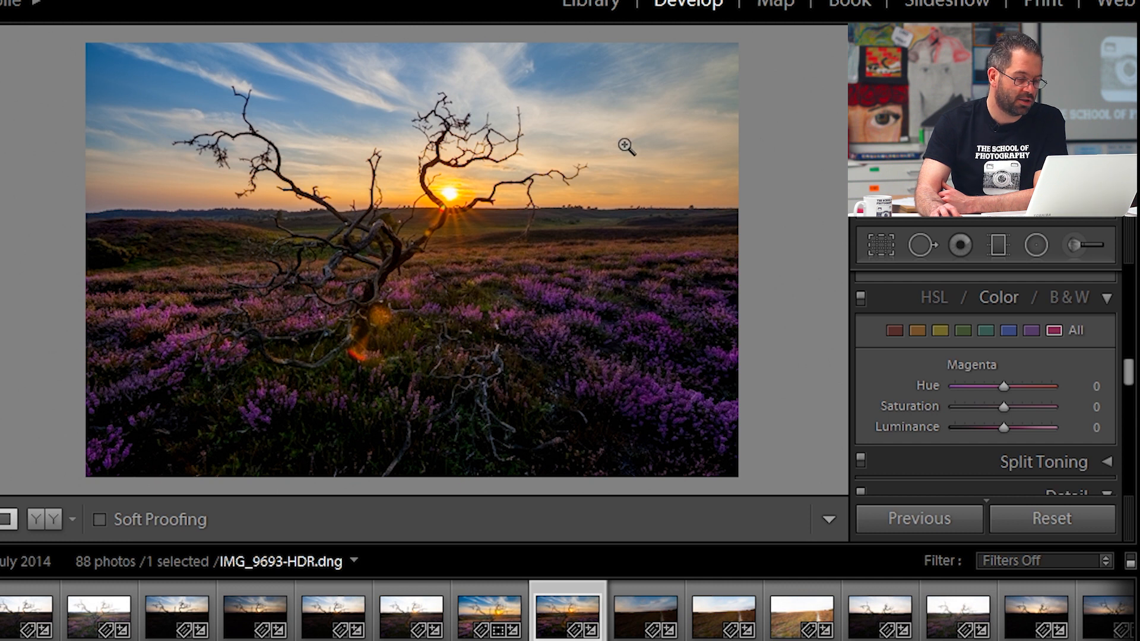
pyautogui.moveTo(187, 365)
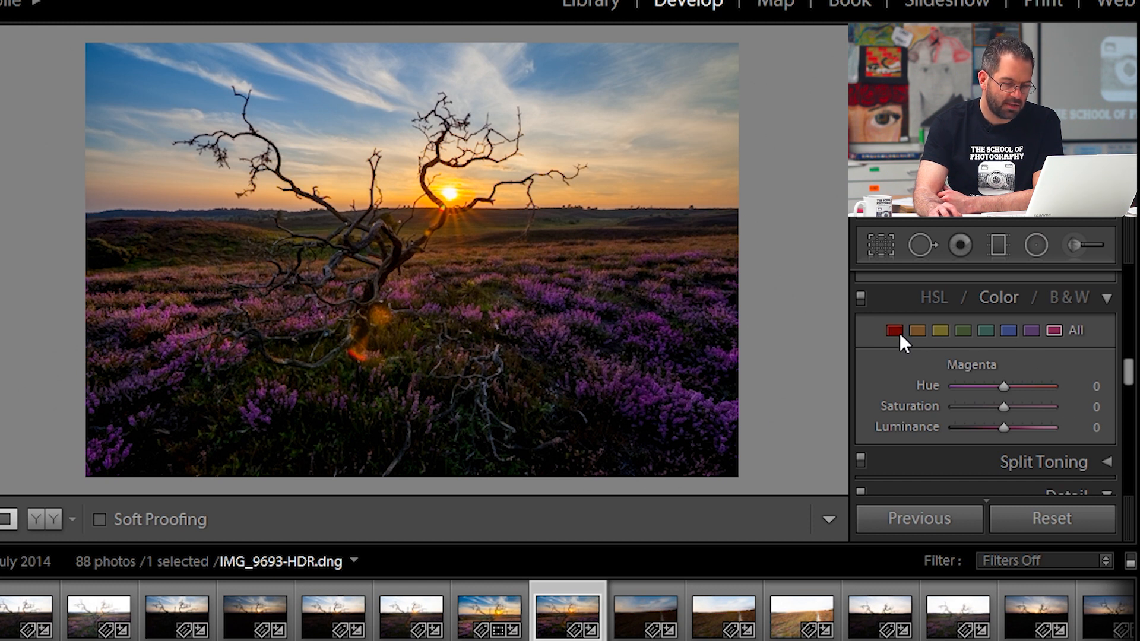
pyautogui.moveTo(941, 331)
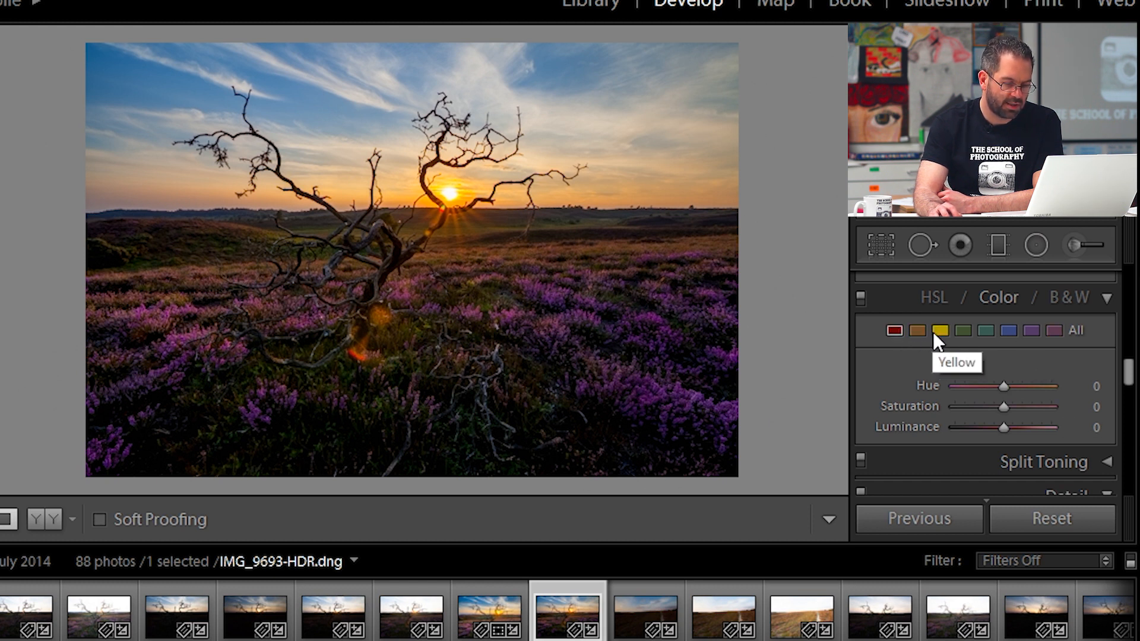
pyautogui.moveTo(895, 332)
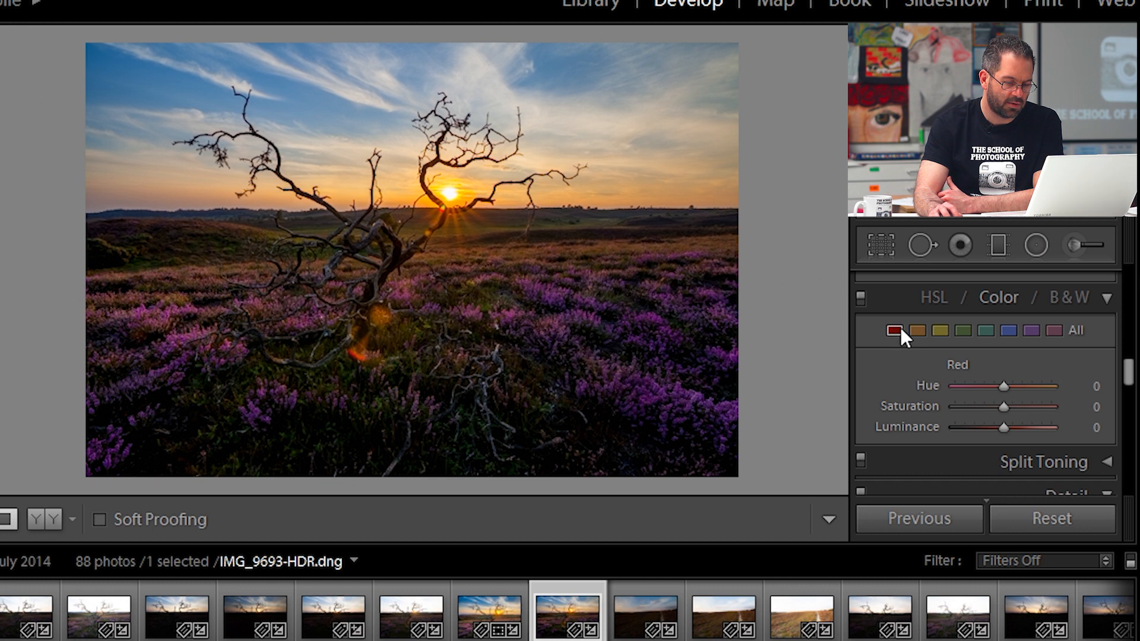
pyautogui.moveTo(1000, 305)
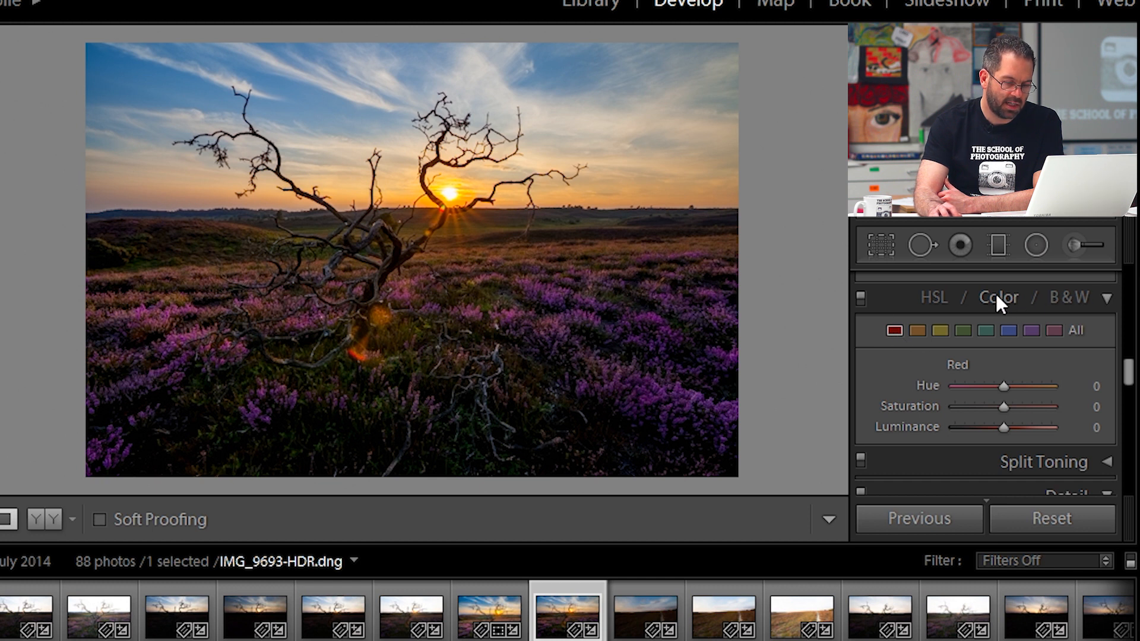
pyautogui.moveTo(915, 353)
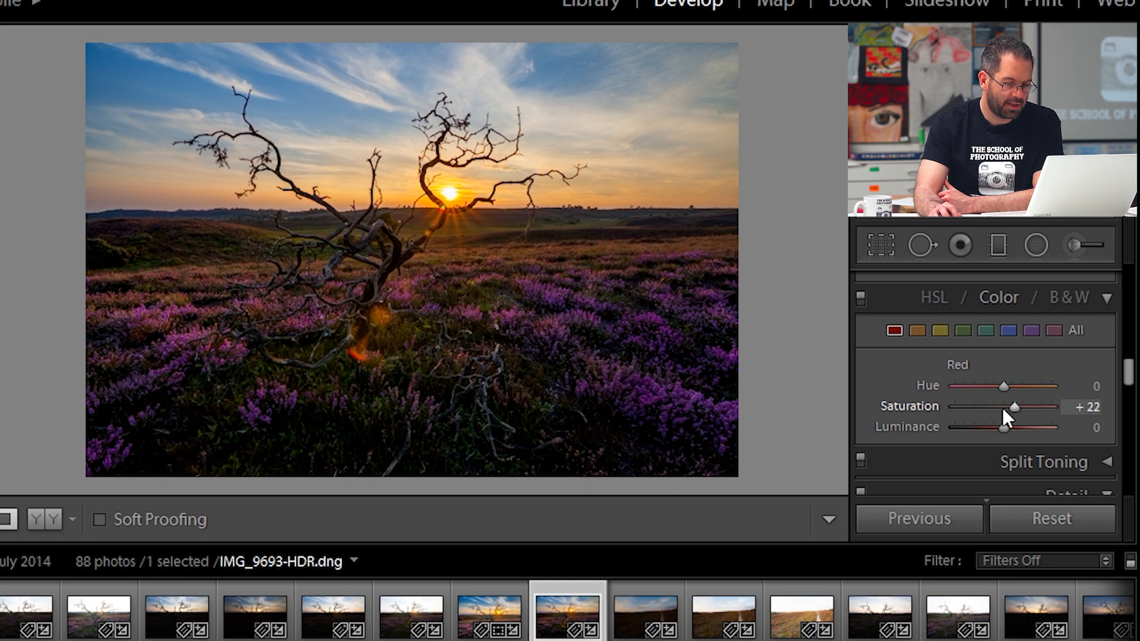
# Step: In HSL Color, set Red saturation +22, Yellow +40 and Orange +29
pyautogui.click(939, 331)
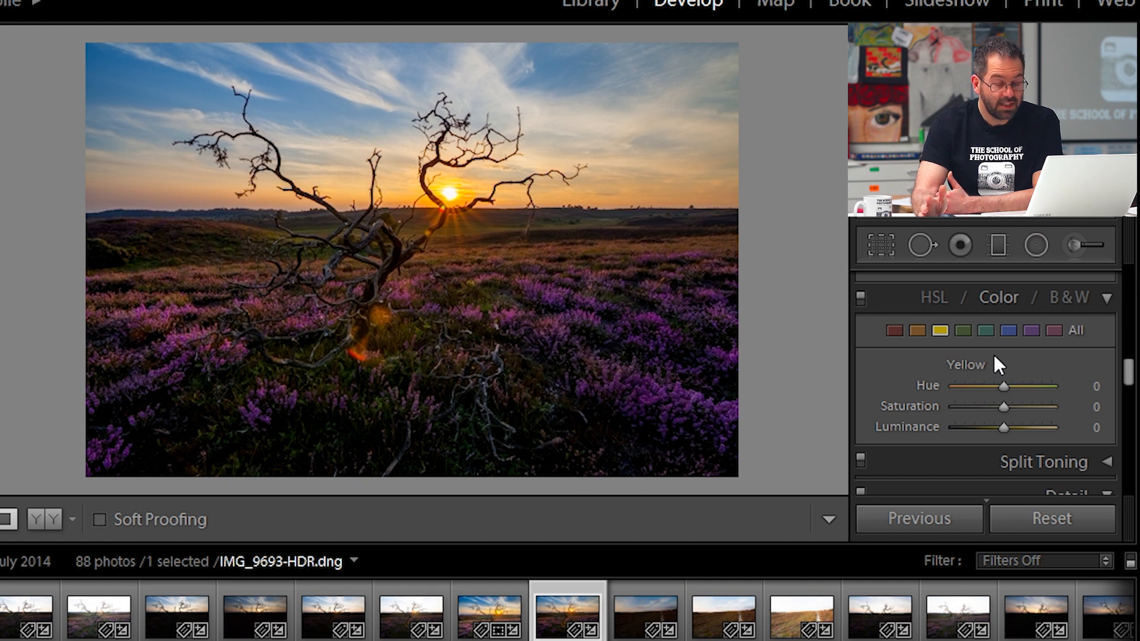
pyautogui.moveTo(983, 412)
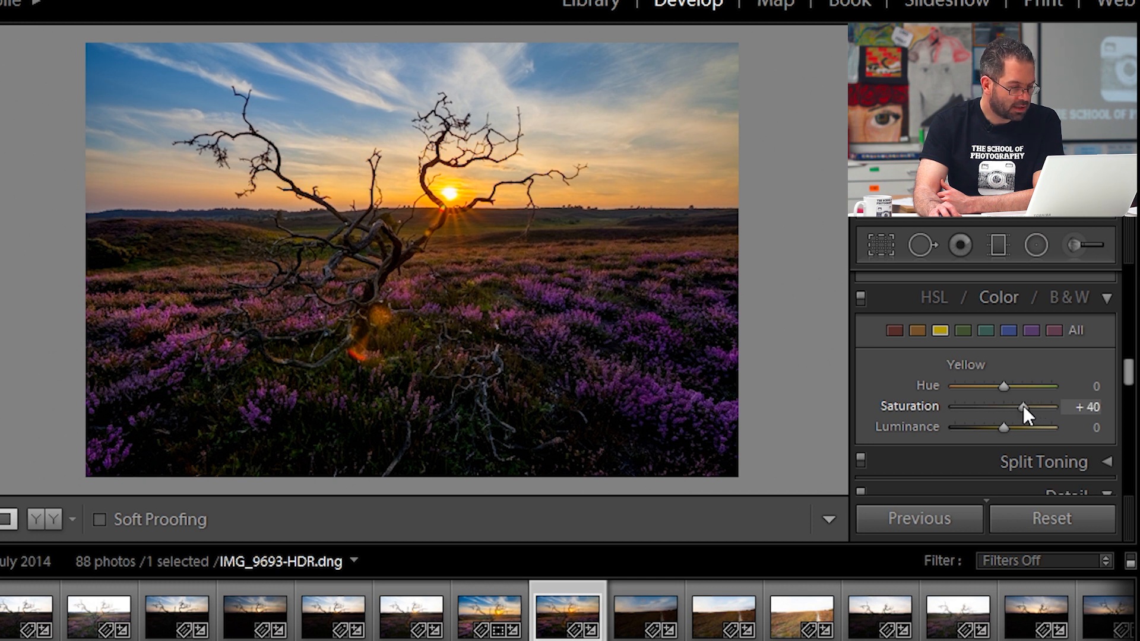
pyautogui.click(916, 331)
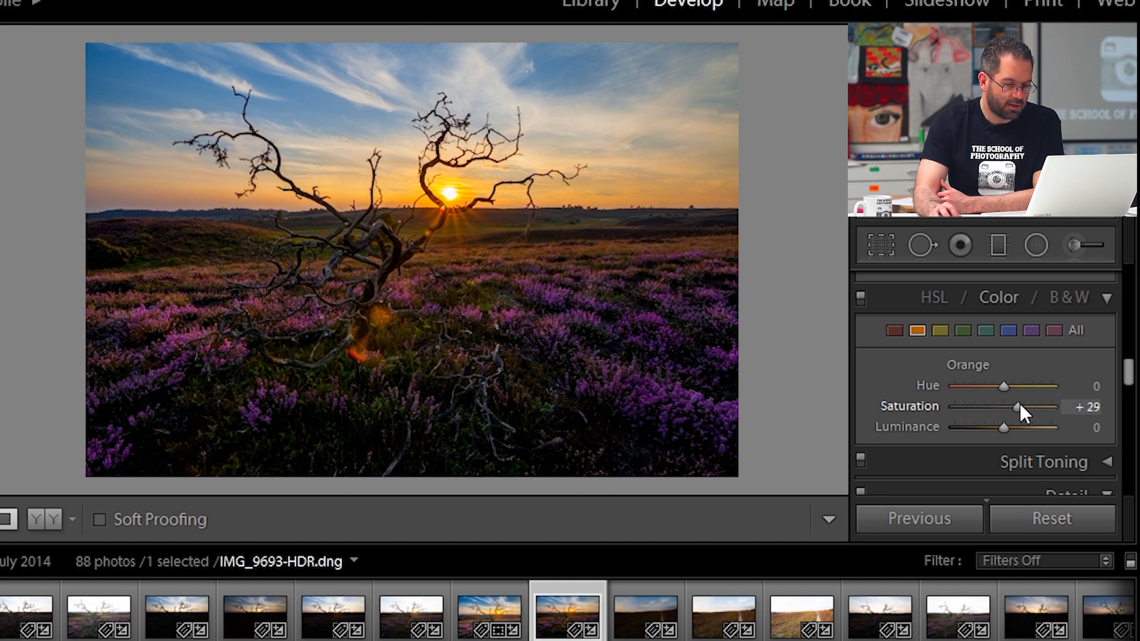
# Step: Raise Blue saturation to +69, Purple to +40 and Green to +44 in HSL
pyautogui.click(1009, 331)
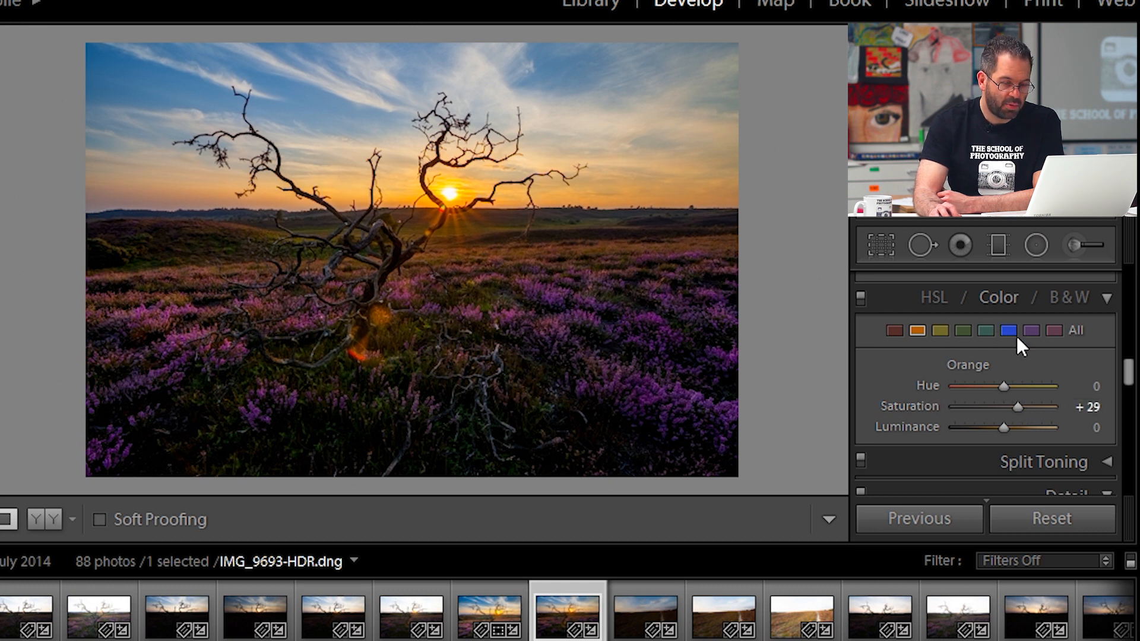
pyautogui.click(1008, 331)
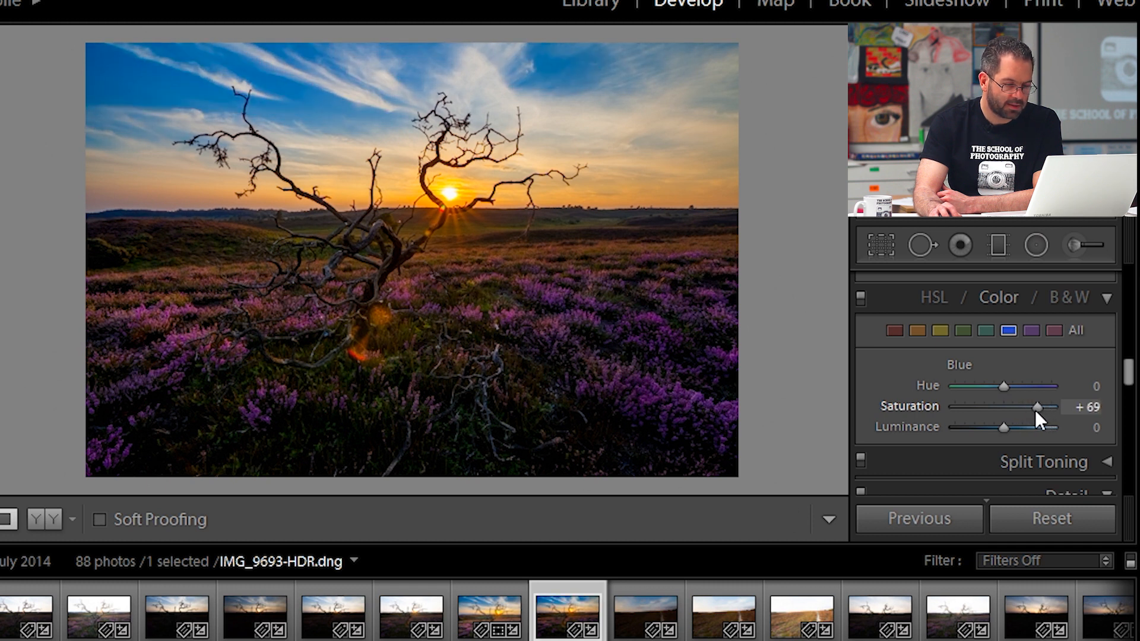
pyautogui.moveTo(595, 356)
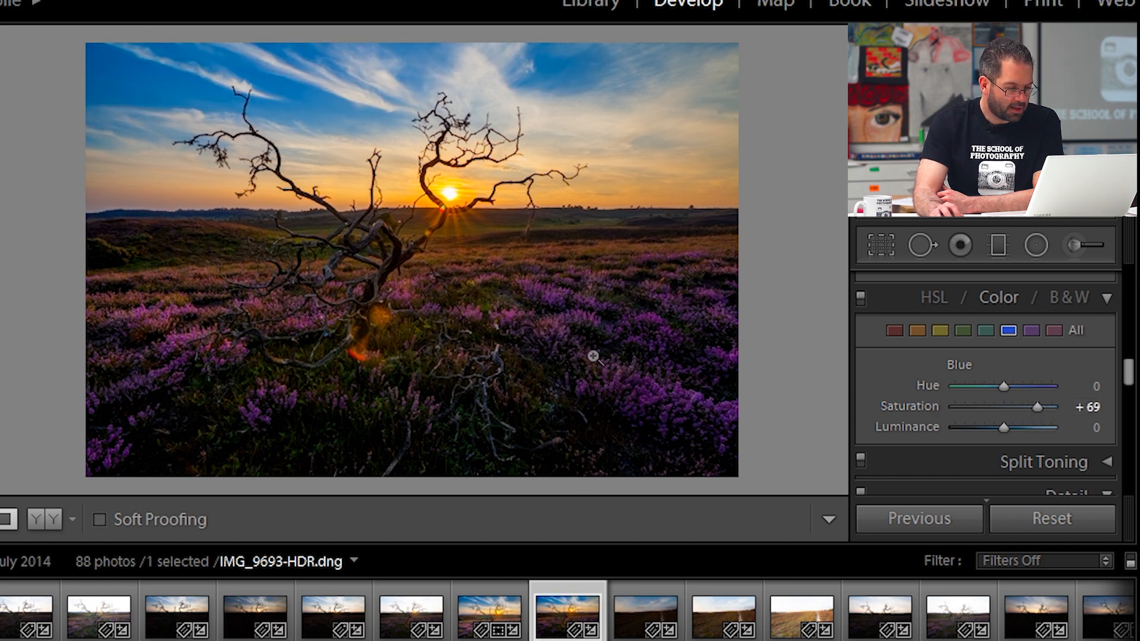
pyautogui.moveTo(448, 335)
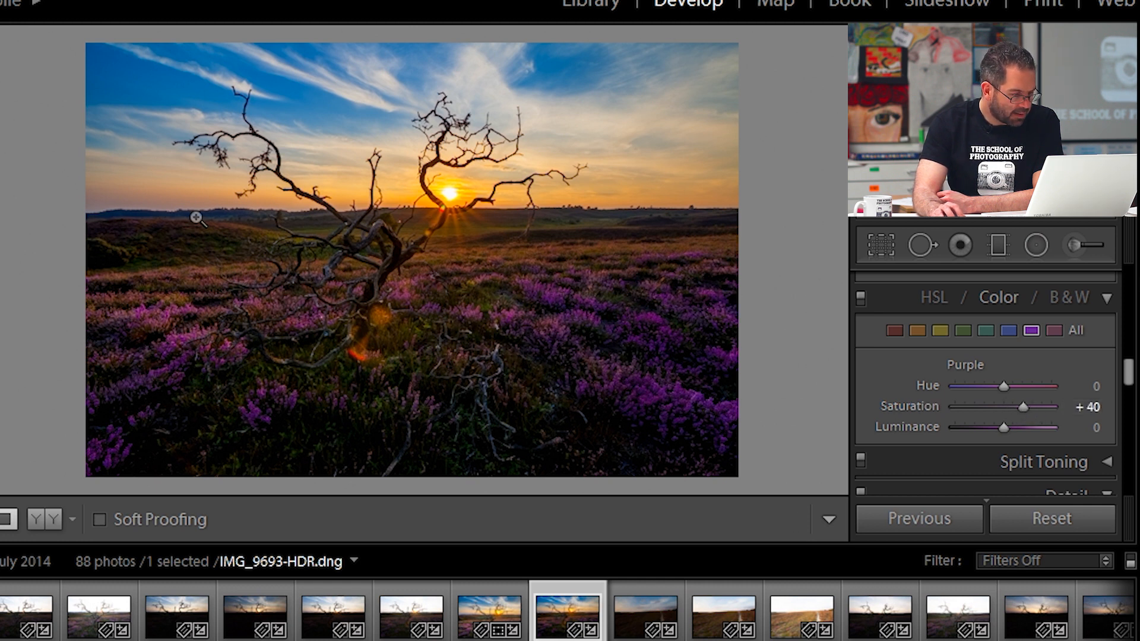
pyautogui.moveTo(964, 332)
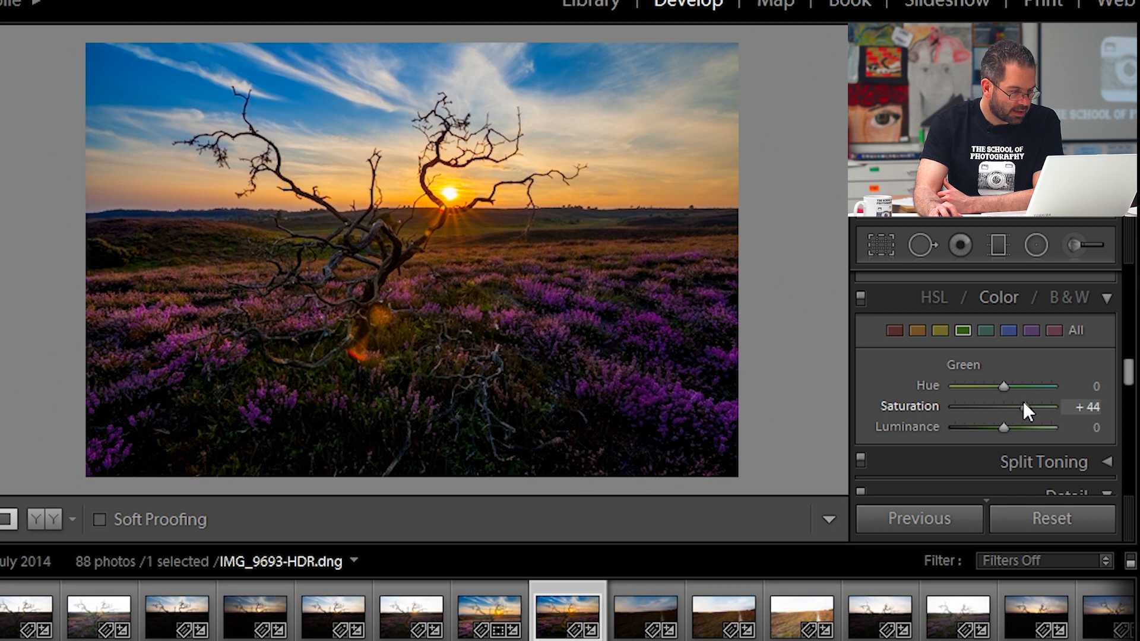
pyautogui.moveTo(1126, 371)
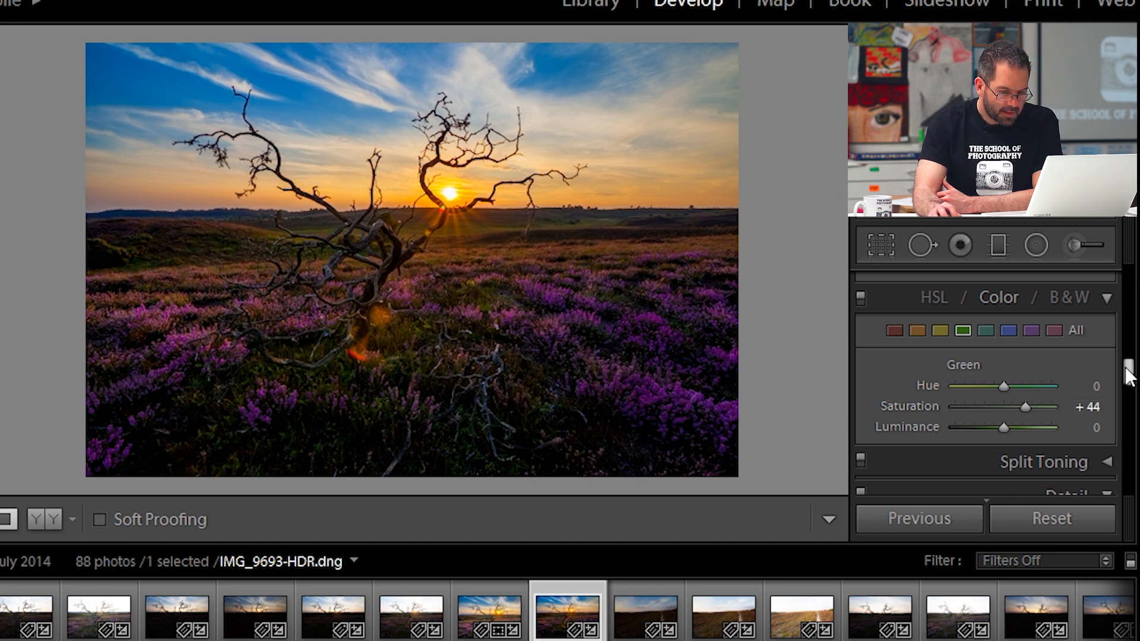
# Step: In the Detail panel, set Sharpening Amount 80, Radius 1.2 and Detail 0
pyautogui.scroll(-3)
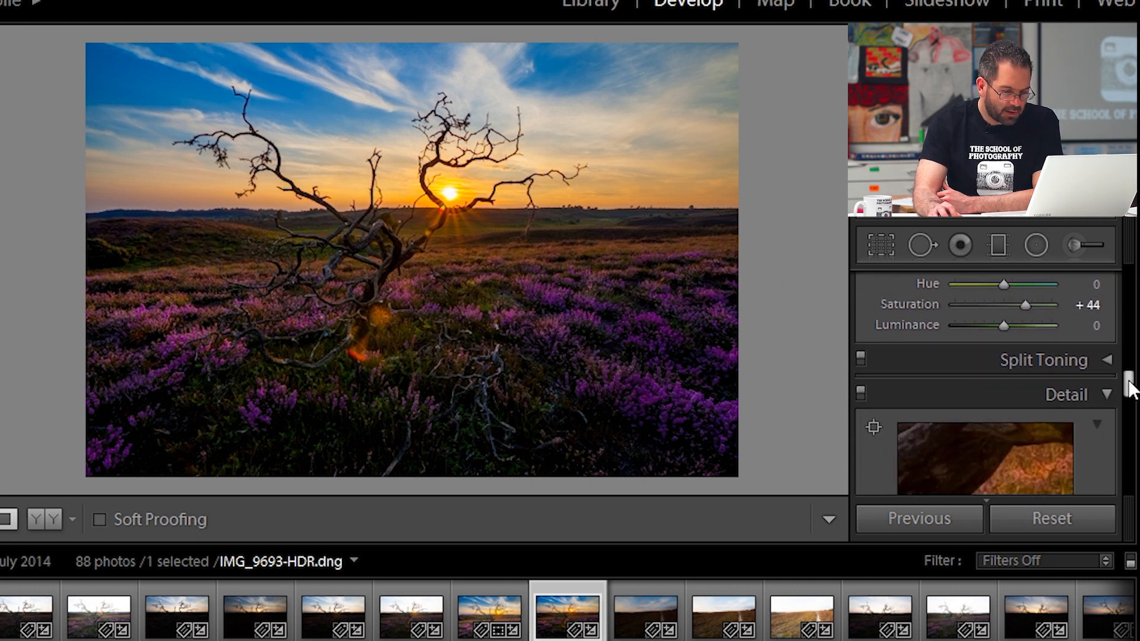
pyautogui.scroll(-3)
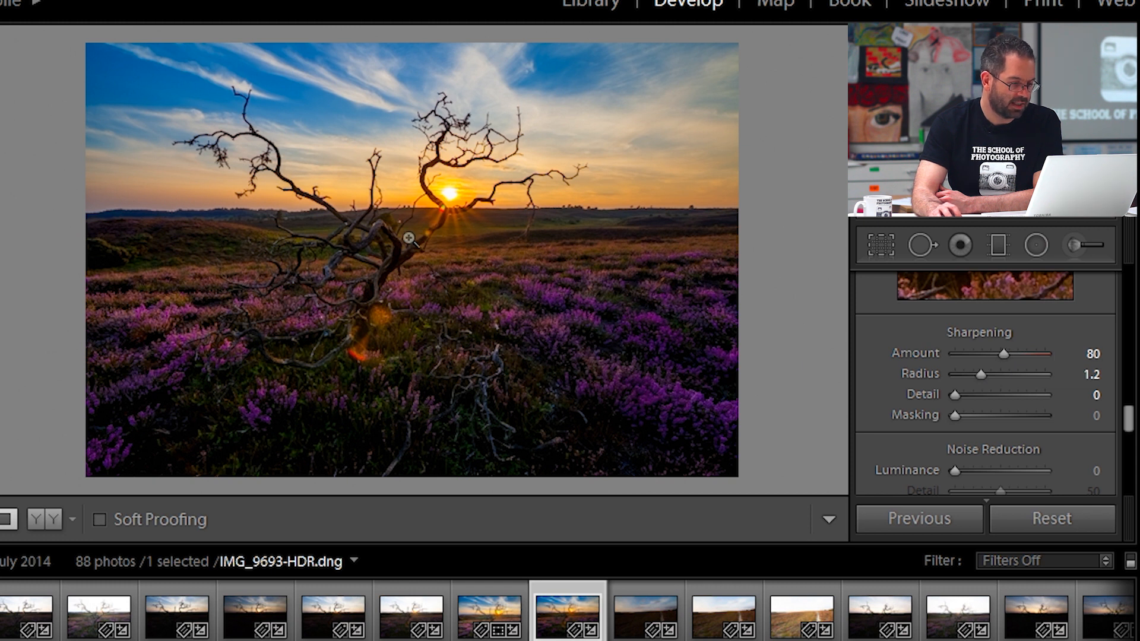
pyautogui.moveTo(522, 368)
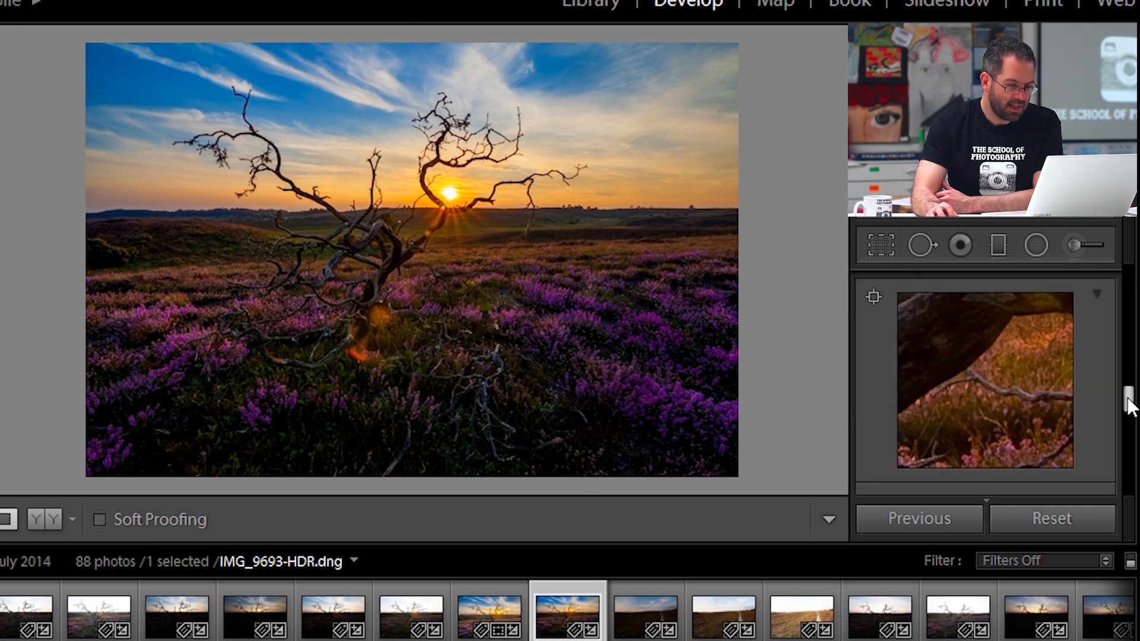
pyautogui.moveTo(879, 245)
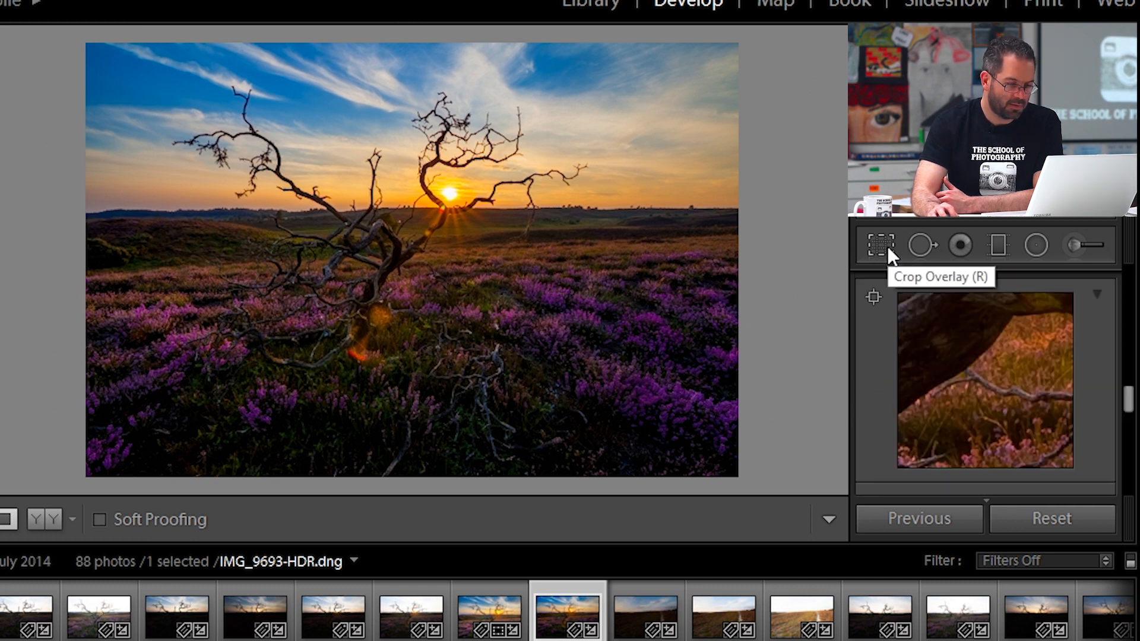
# Step: Crop at Original aspect with 0.24° straightening so the sun sits on a third line
pyautogui.click(879, 245)
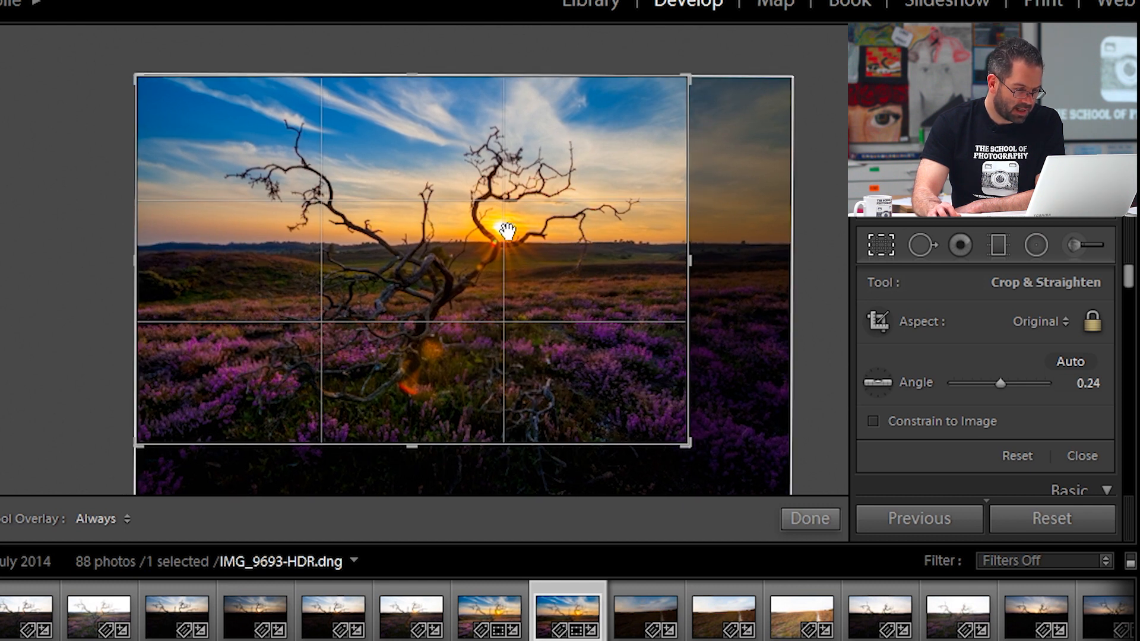
pyautogui.moveTo(509, 389)
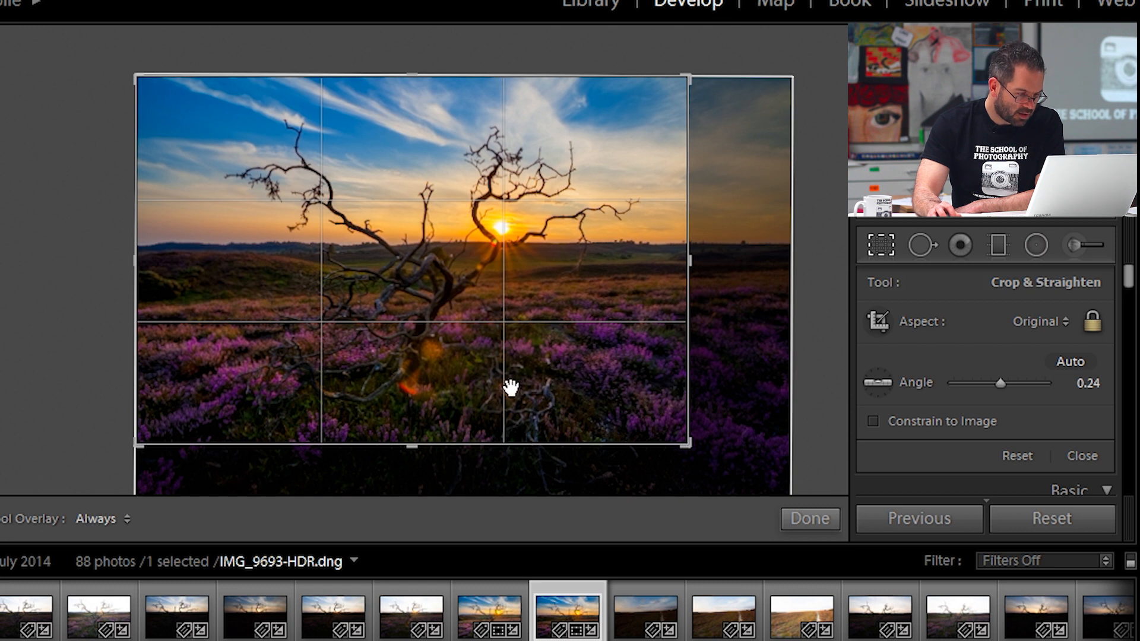
pyautogui.moveTo(283, 381)
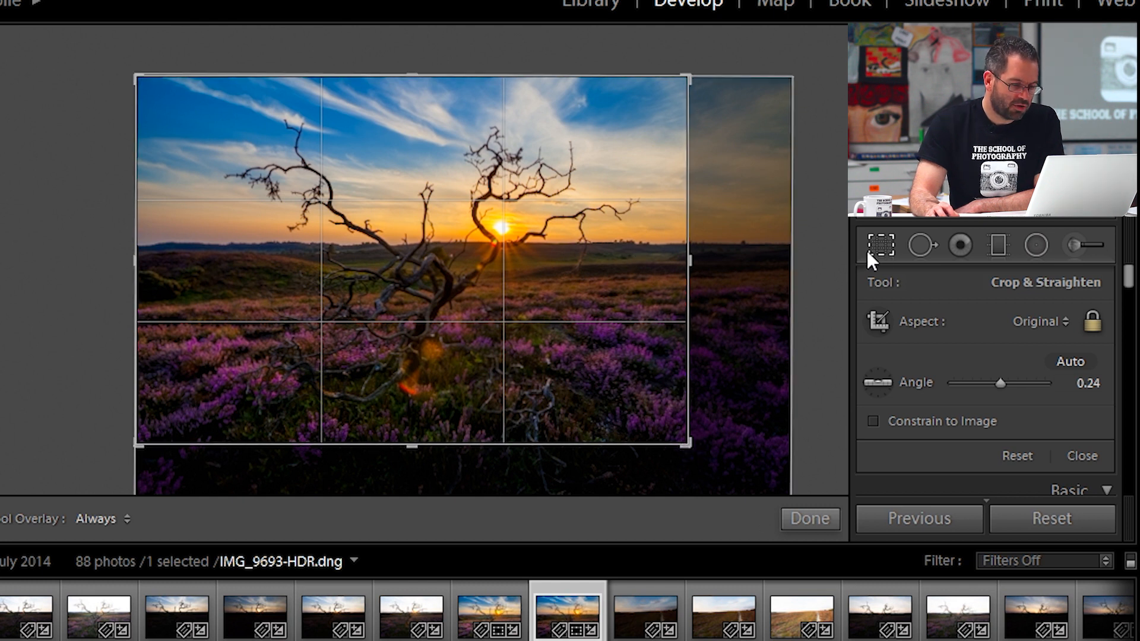
pyautogui.click(879, 245)
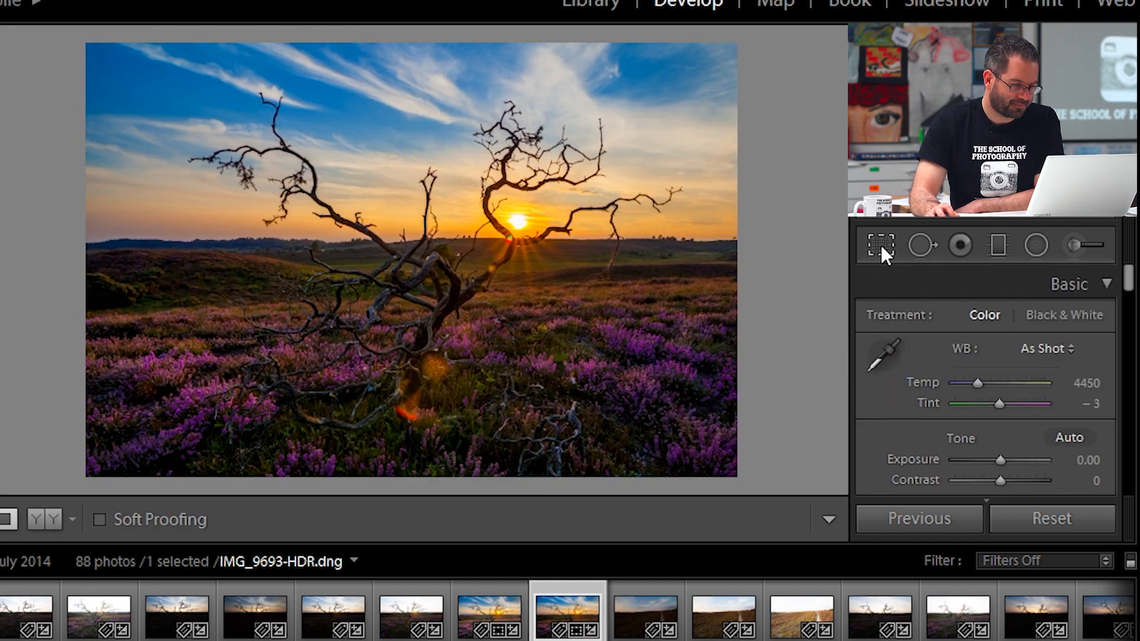
pyautogui.moveTo(759, 185)
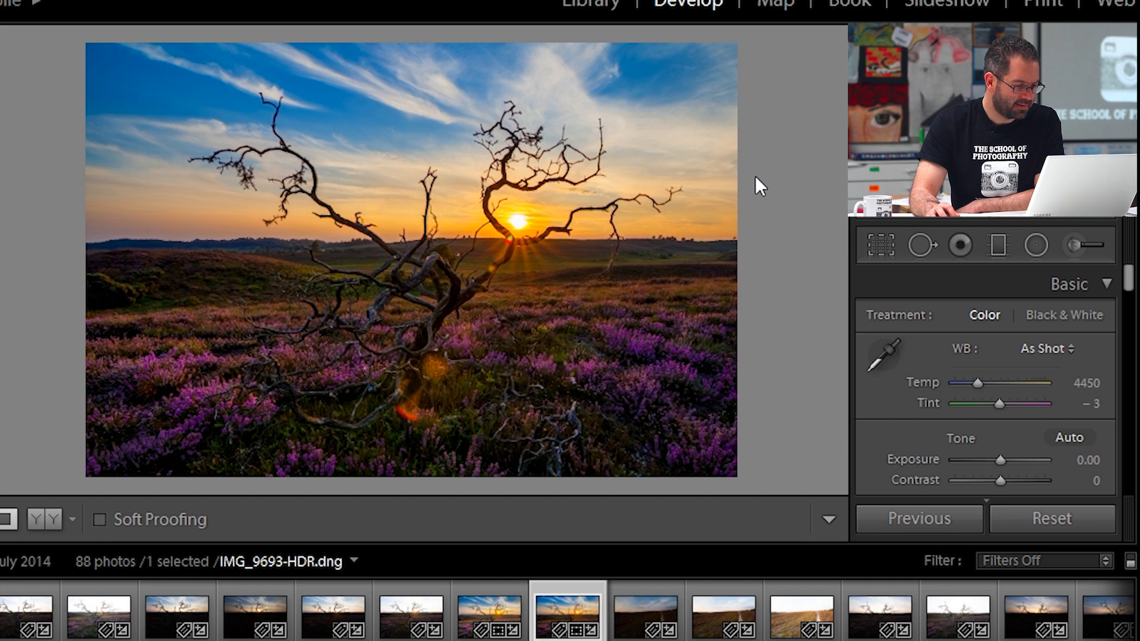
pyautogui.moveTo(1038, 332)
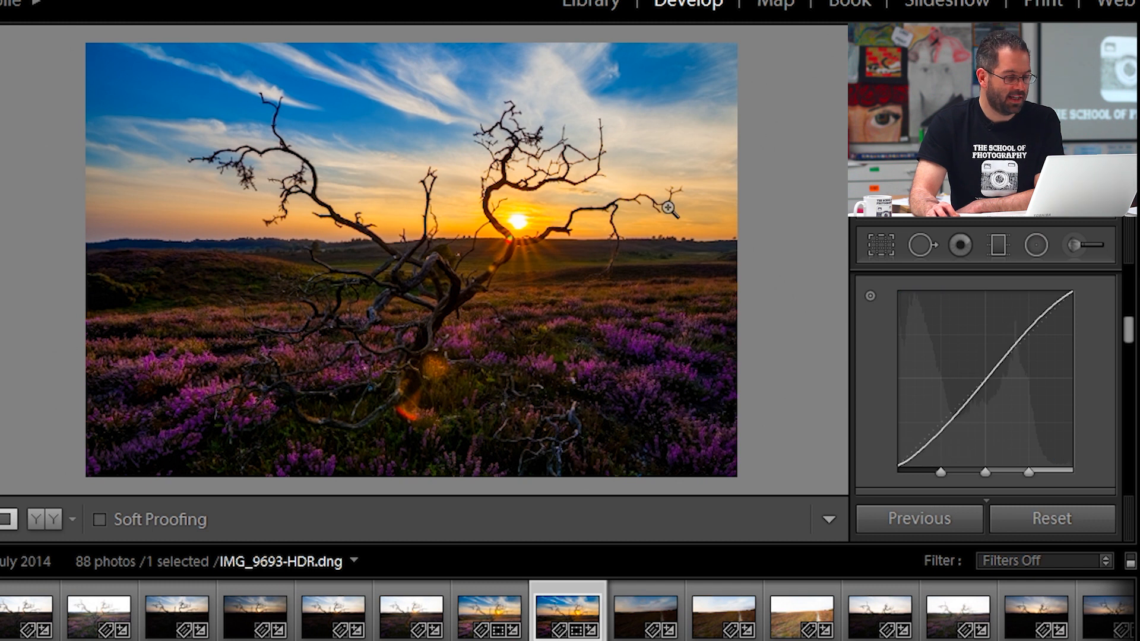
pyautogui.moveTo(749, 202)
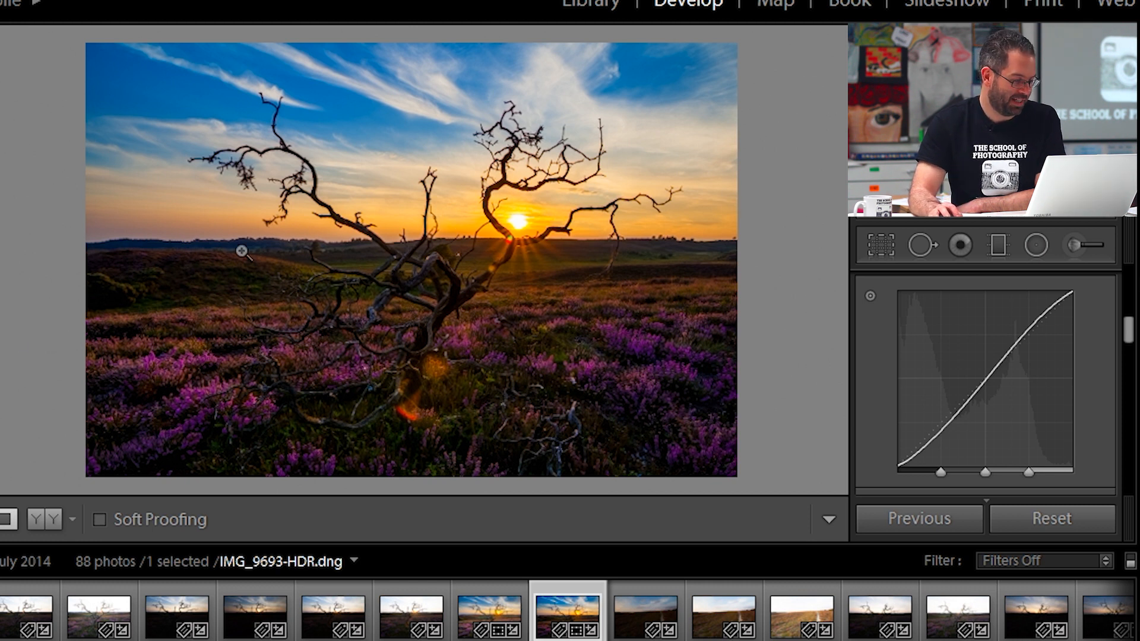
pyautogui.moveTo(46, 519)
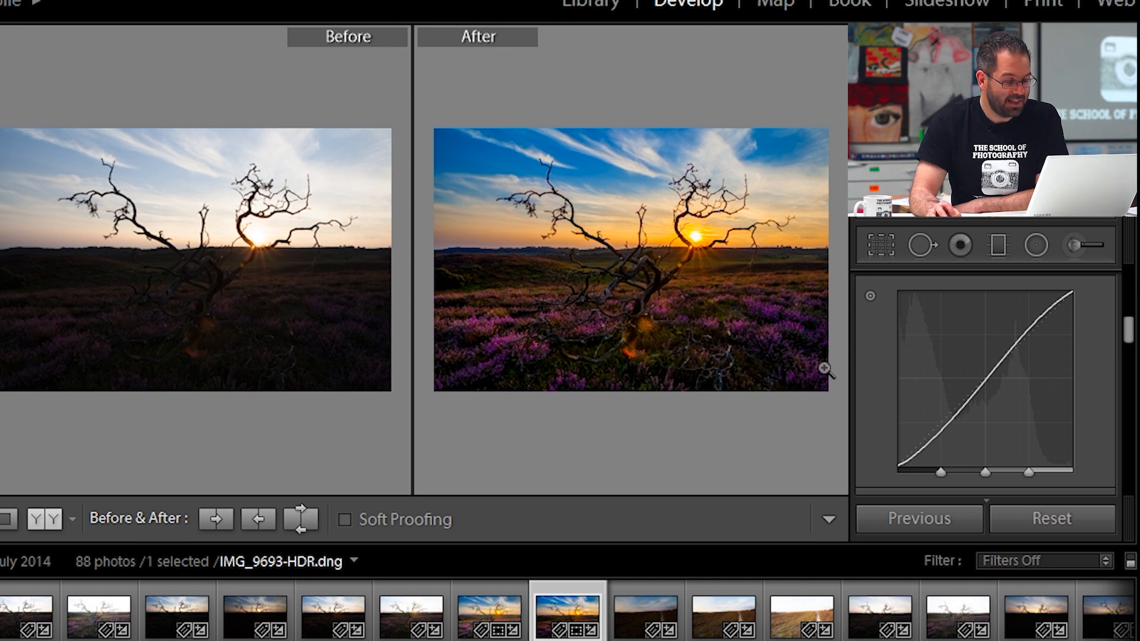
pyautogui.moveTo(620, 447)
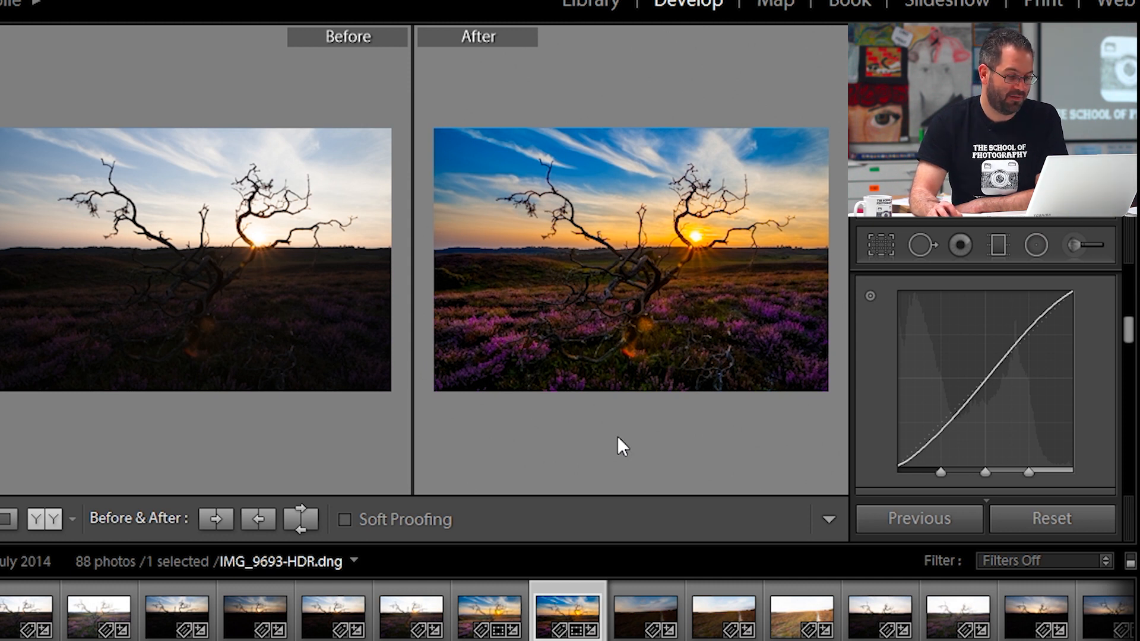
pyautogui.moveTo(655, 480)
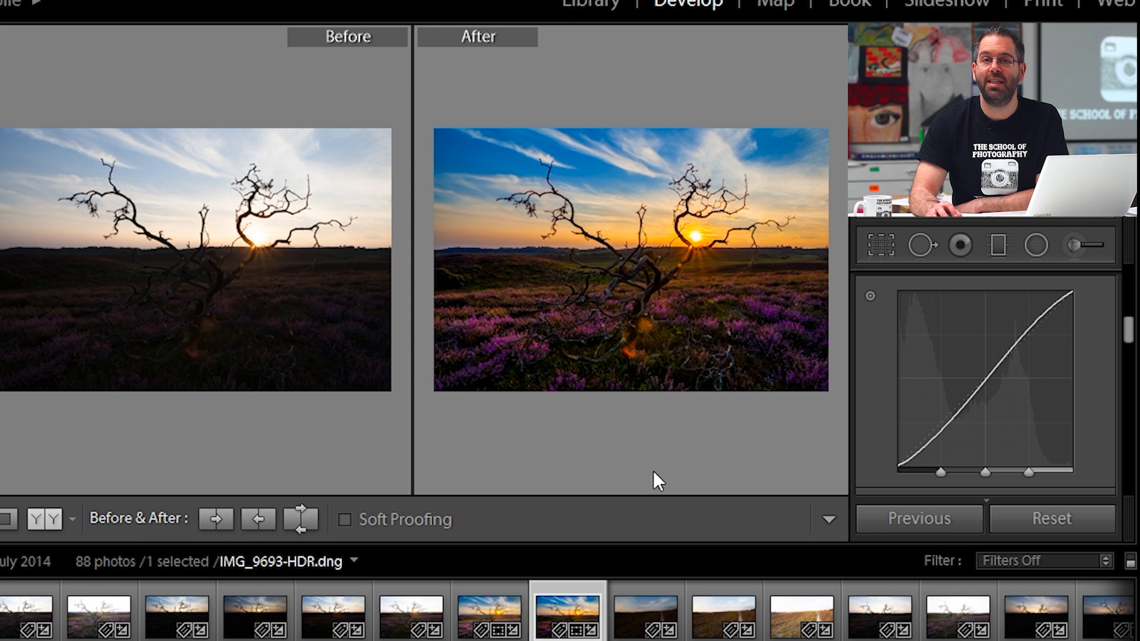
pyautogui.moveTo(650, 479)
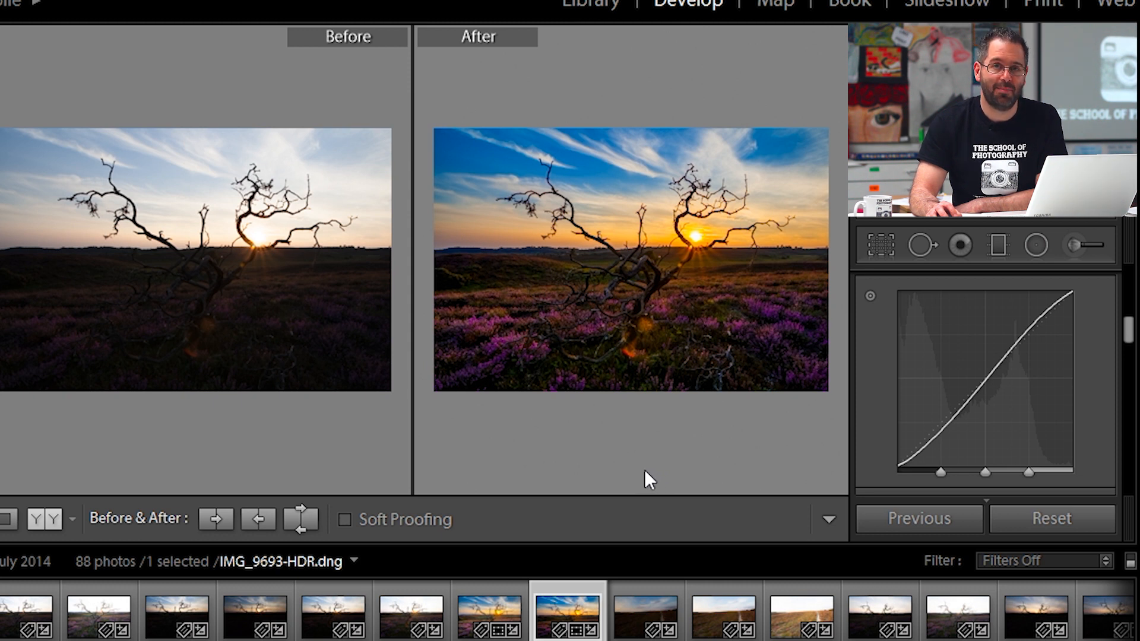
pyautogui.moveTo(643, 486)
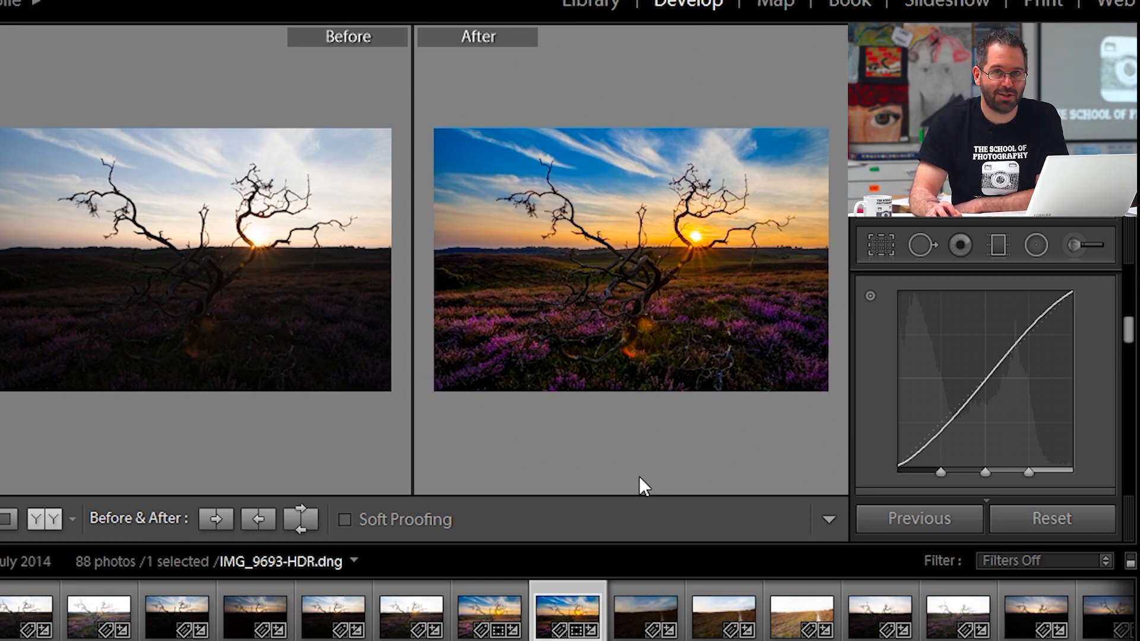